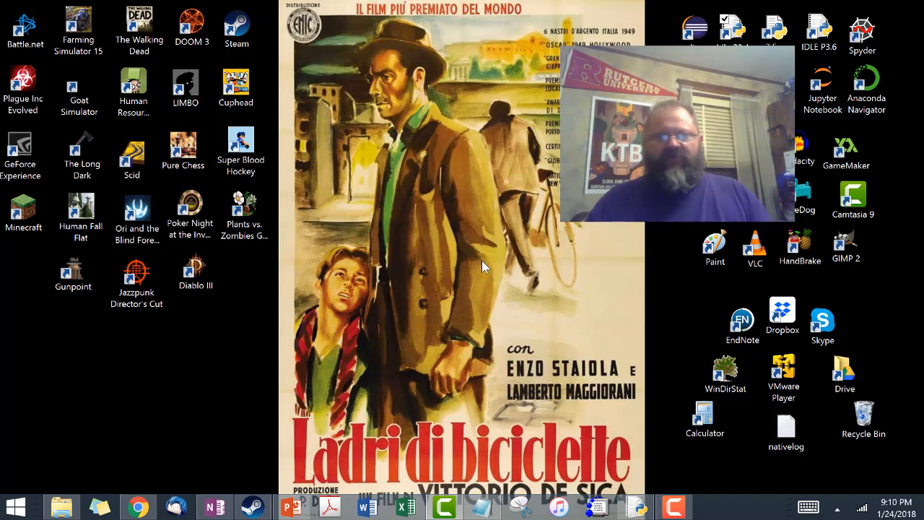
Step: Start the Python 3.4.3 shell and cancel the File > Open dialog without opening anything
left_click(636, 505)
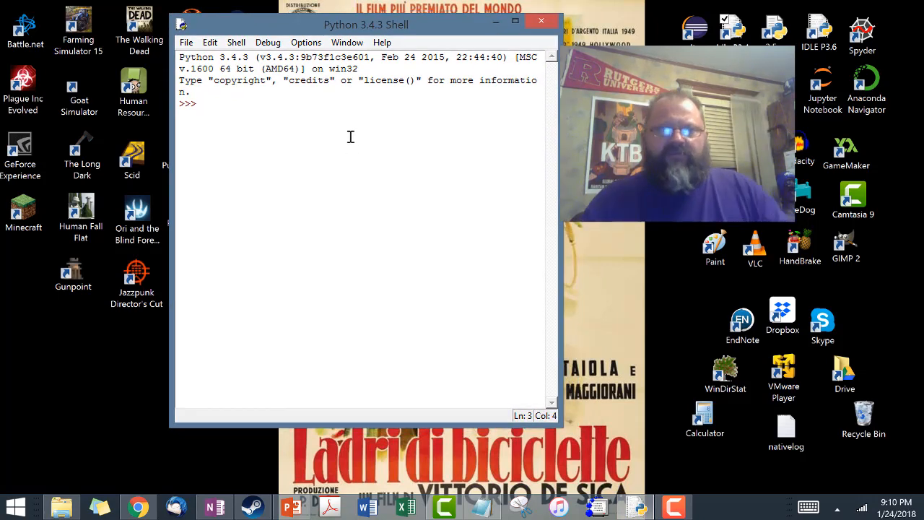
left_click(186, 42)
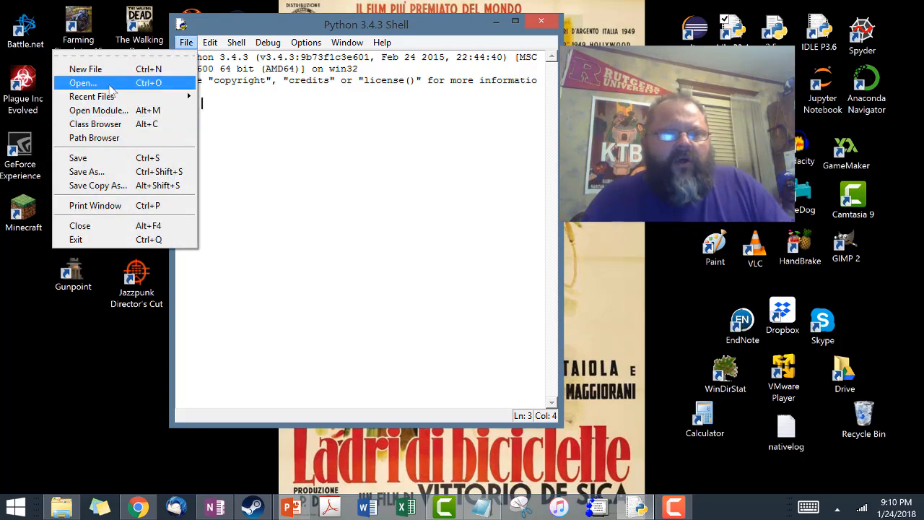
left_click(83, 82)
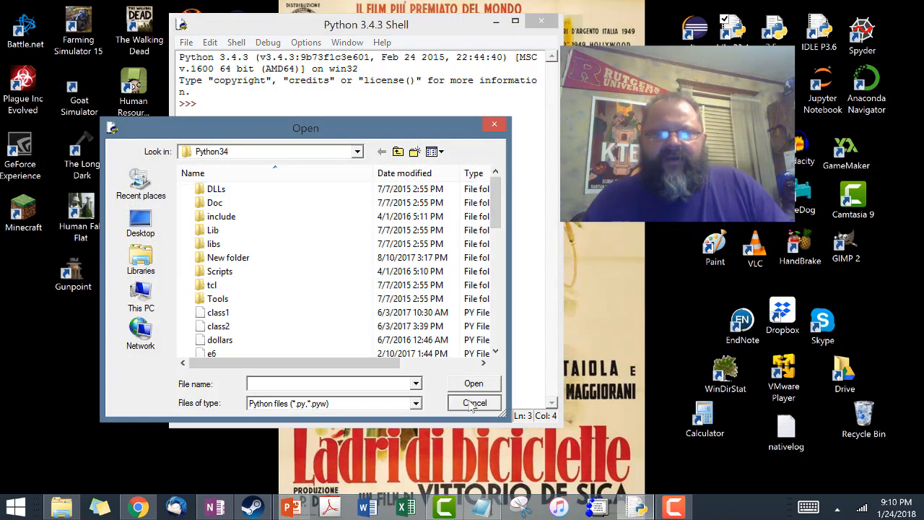
left_click(473, 403)
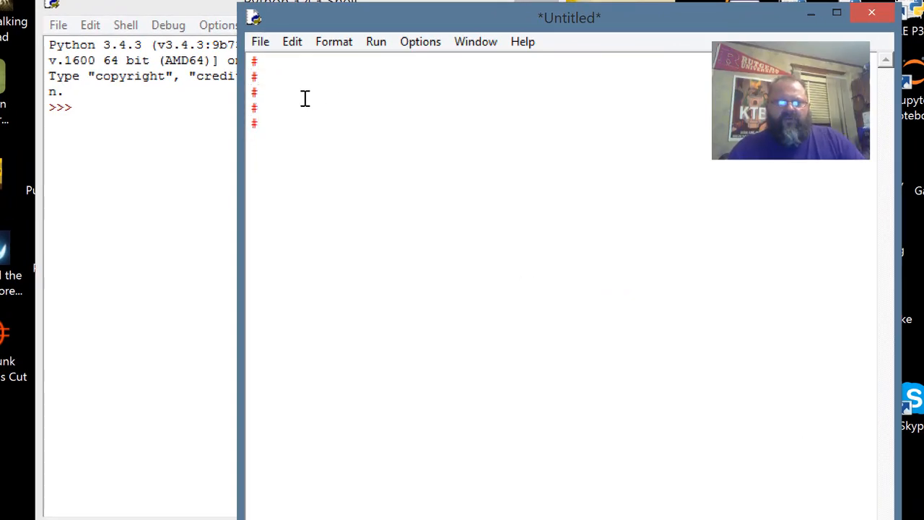
Step: Write the author comment 'Lars' and '# My temperature program', then add a blank line
type("Author : lar")
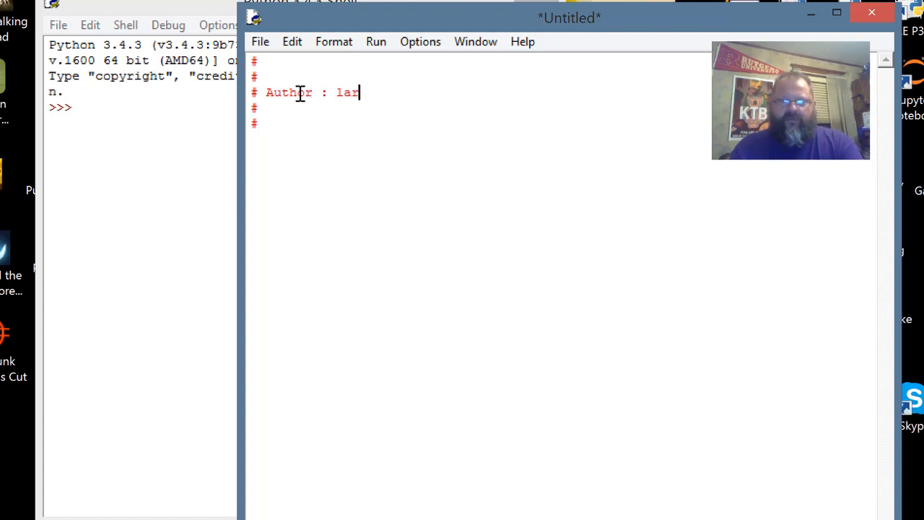
key("BackSpace")
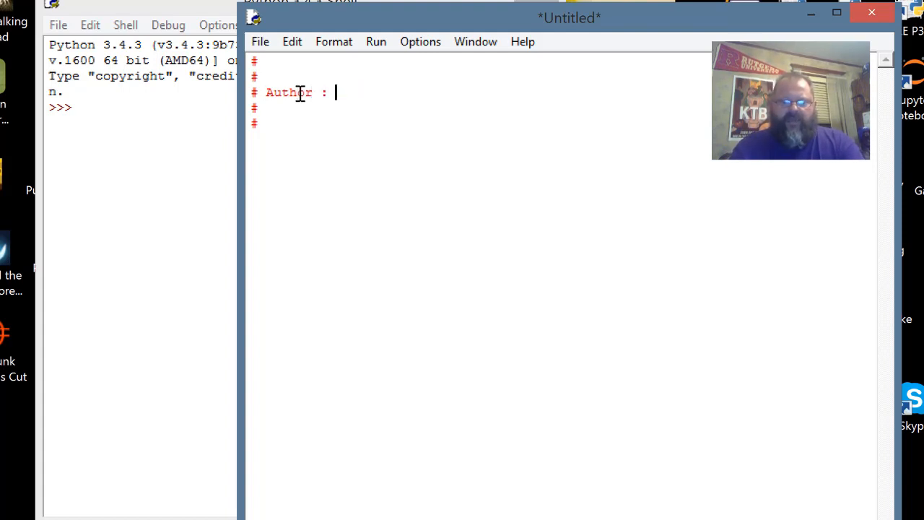
type("Lars")
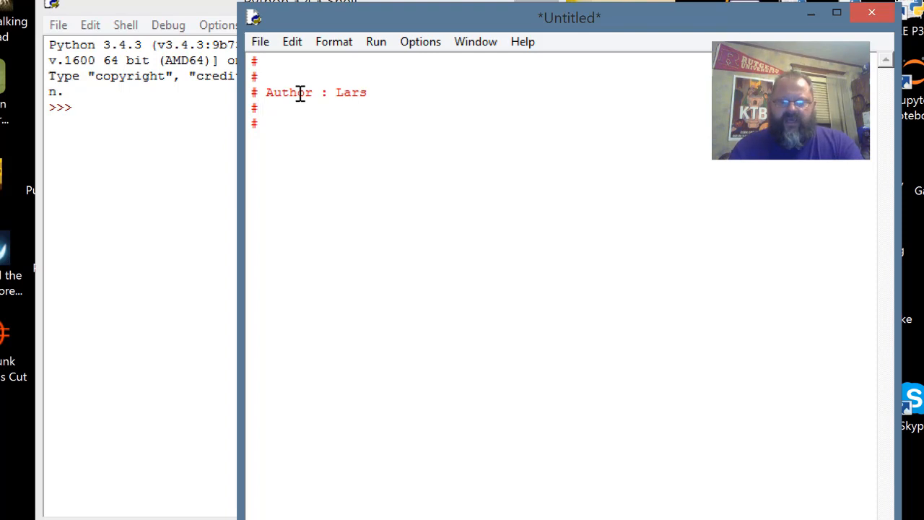
type("My t")
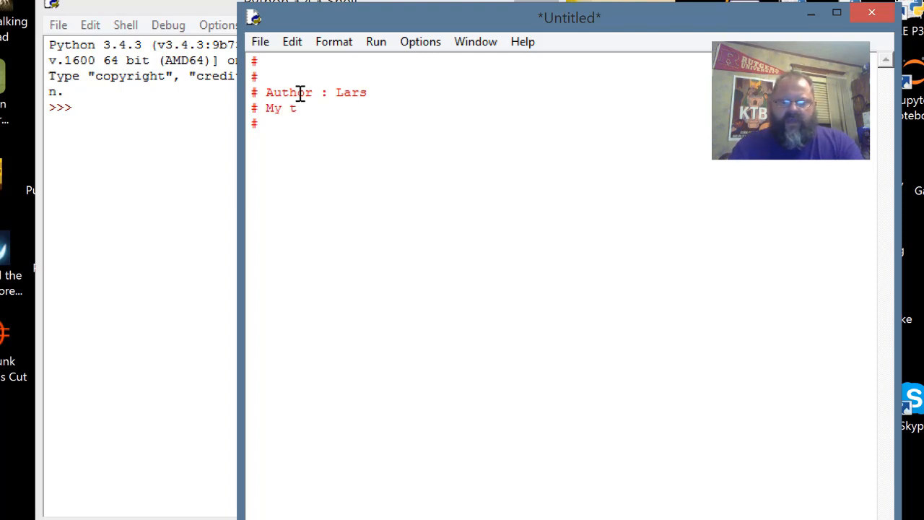
type("emperature")
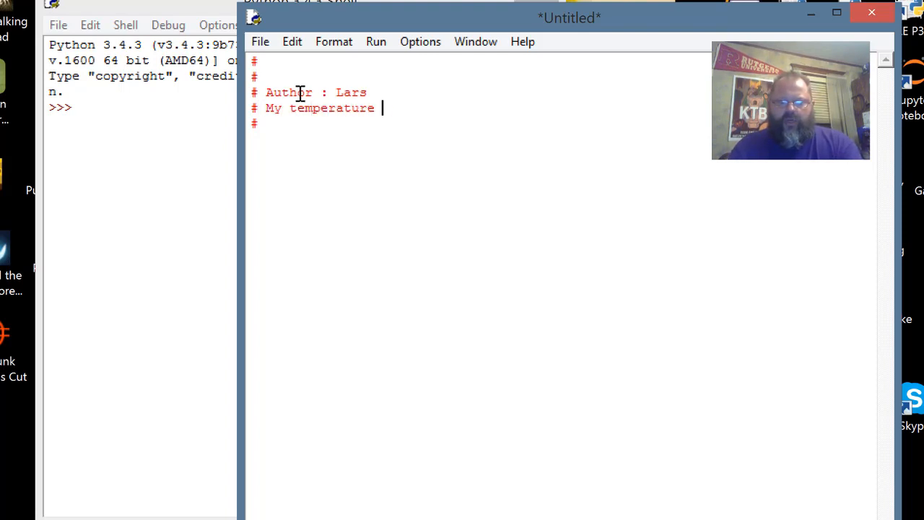
type("program")
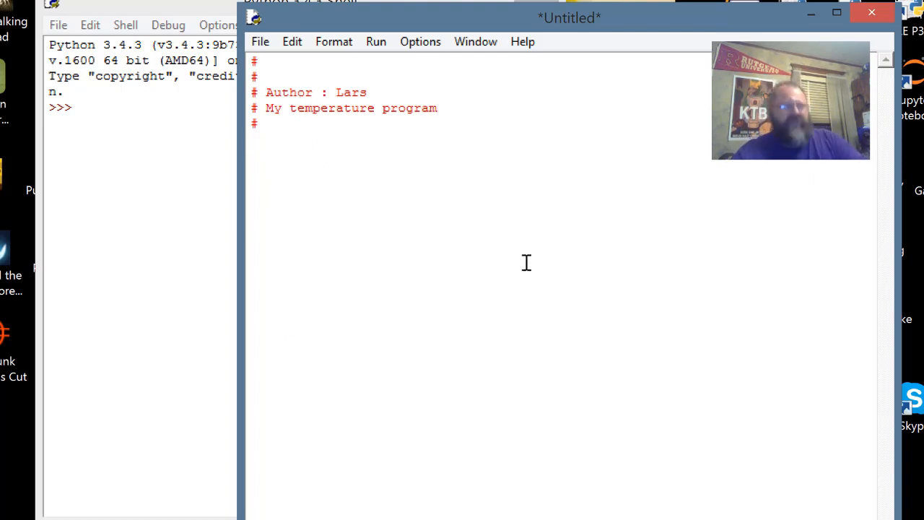
key("Return")
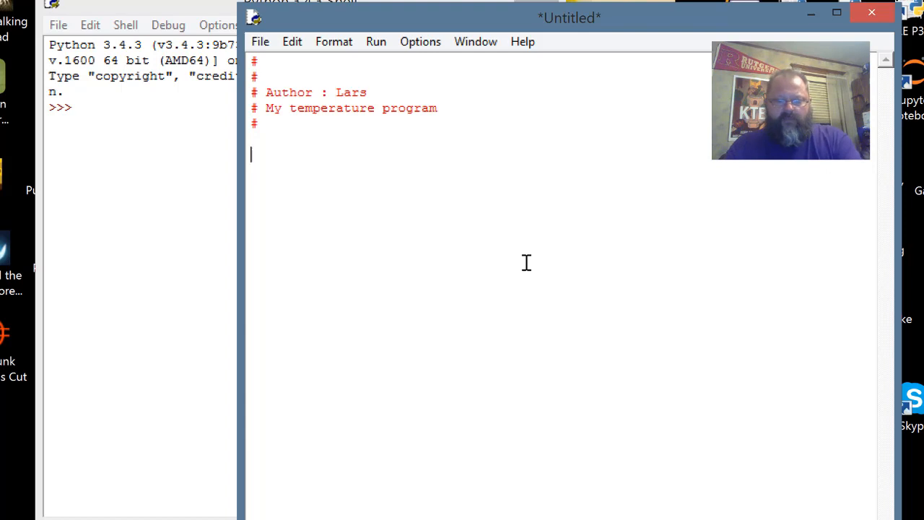
Step: Type print("The Temp Converter Program\n") below the header and move to a new line
type("F")
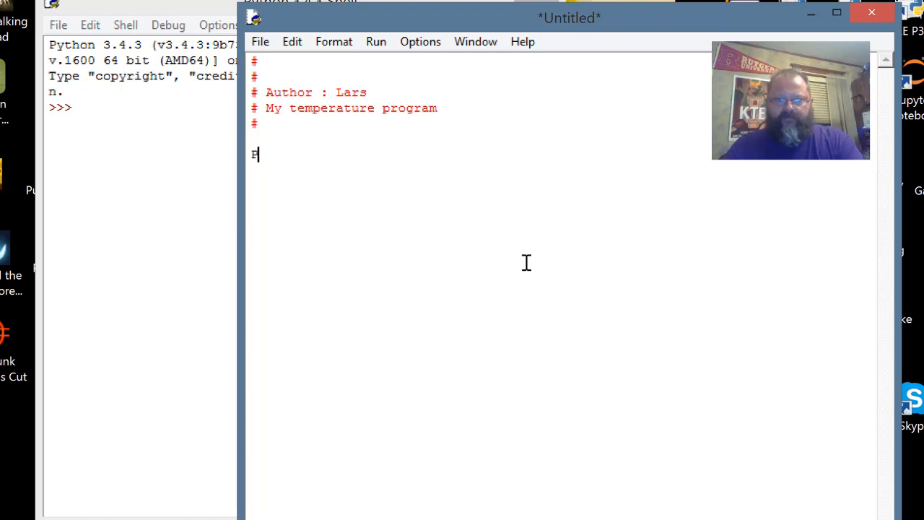
type("p")
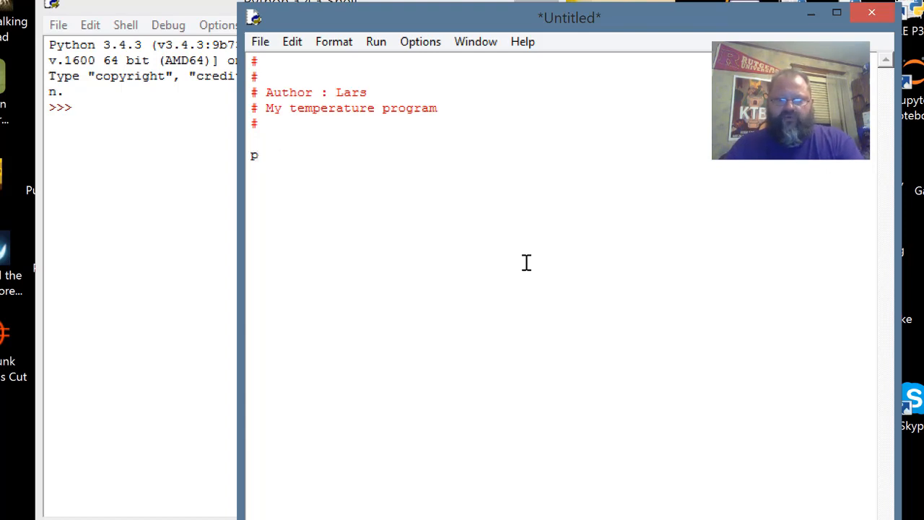
type("rint(\"")
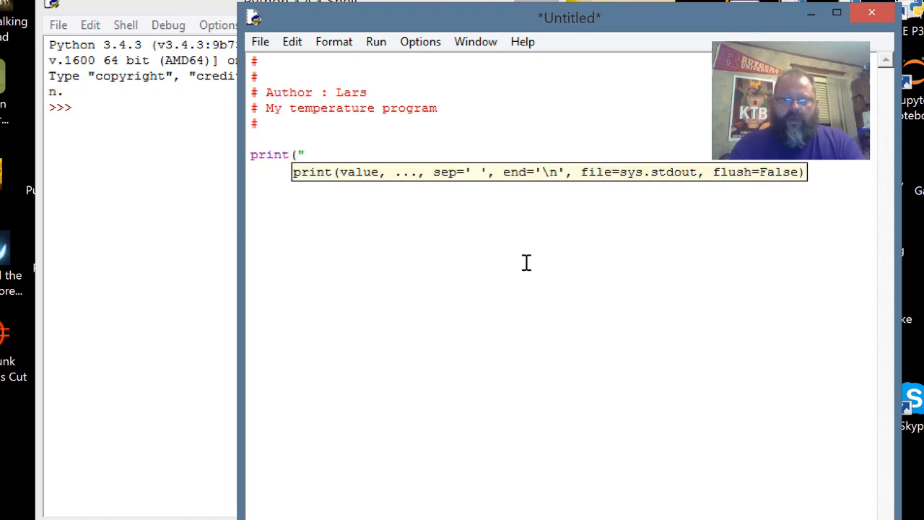
type("The Temp Converter Program")
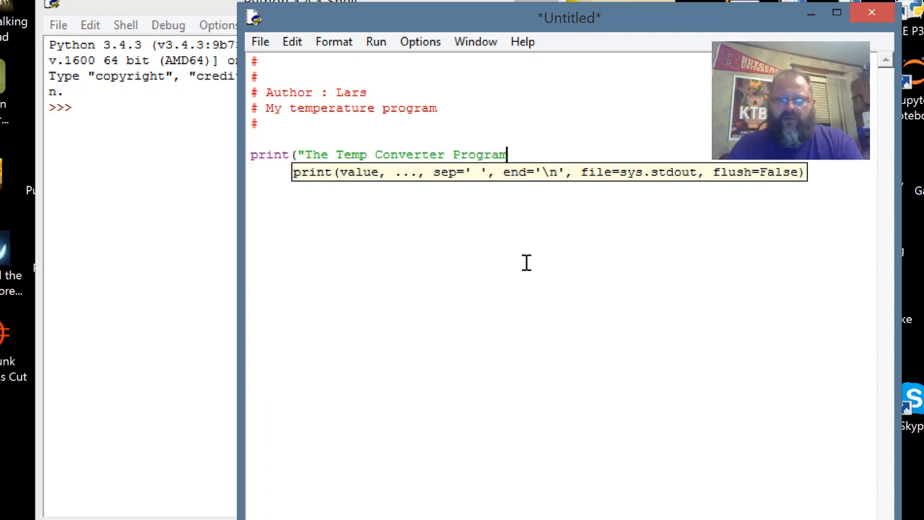
type("\")")
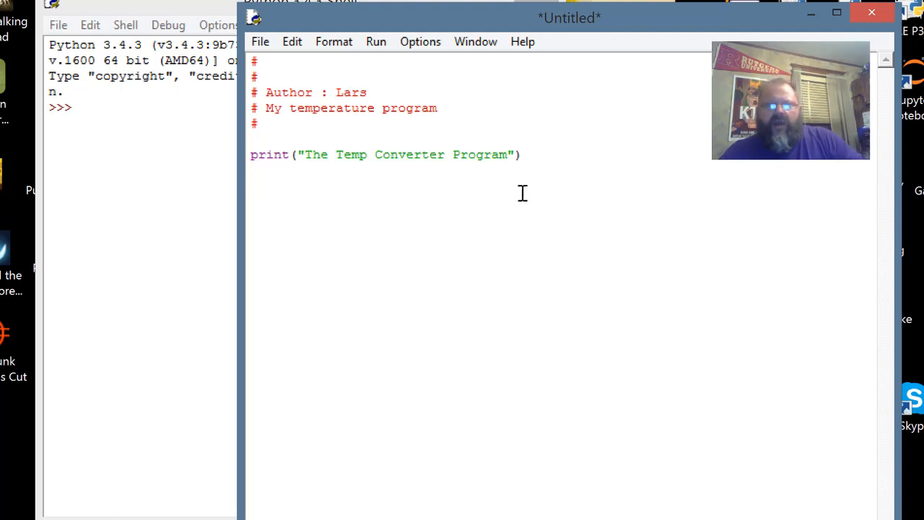
type("\\")
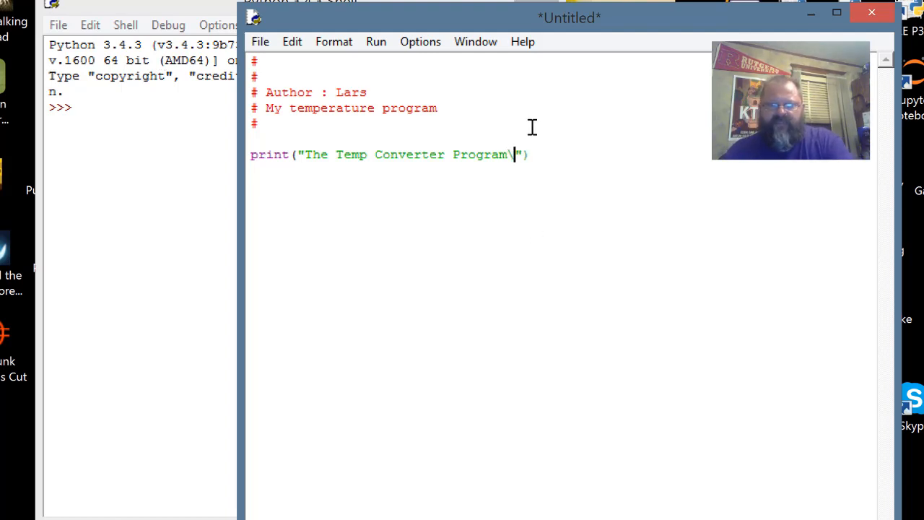
type("r")
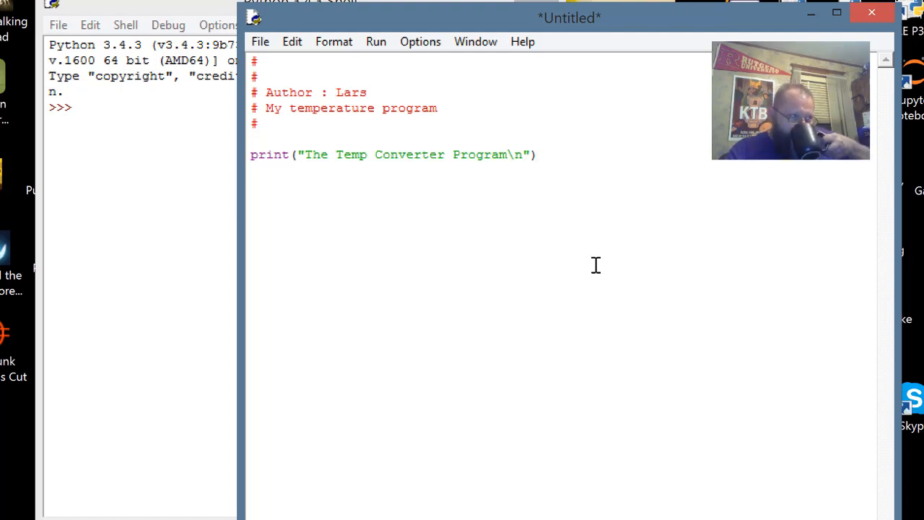
left_click(537, 154)
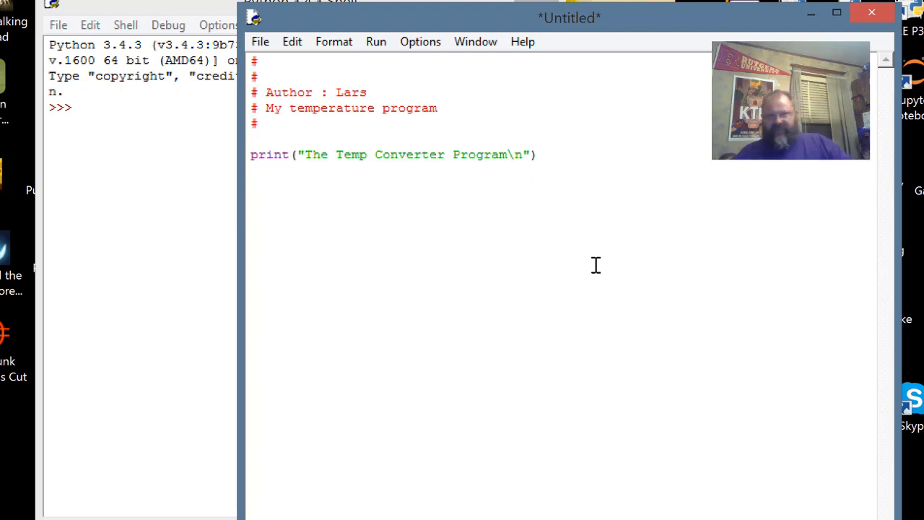
key("Return")
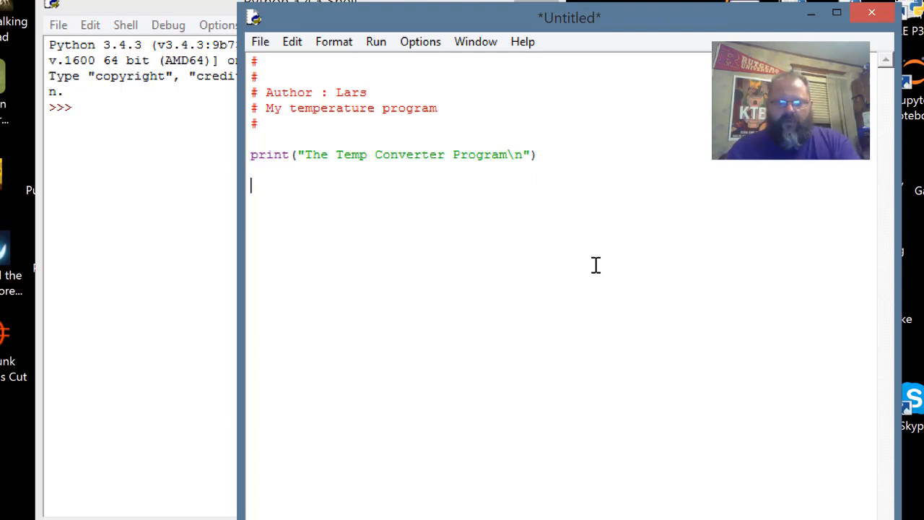
Step: Type temp = input("What kind of temperature do you have?: ") on the new line
type("temp =")
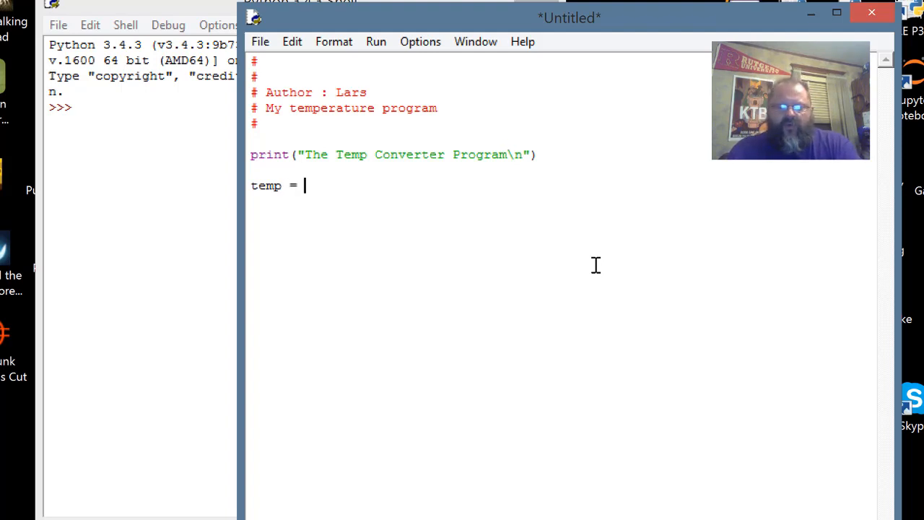
type("input")
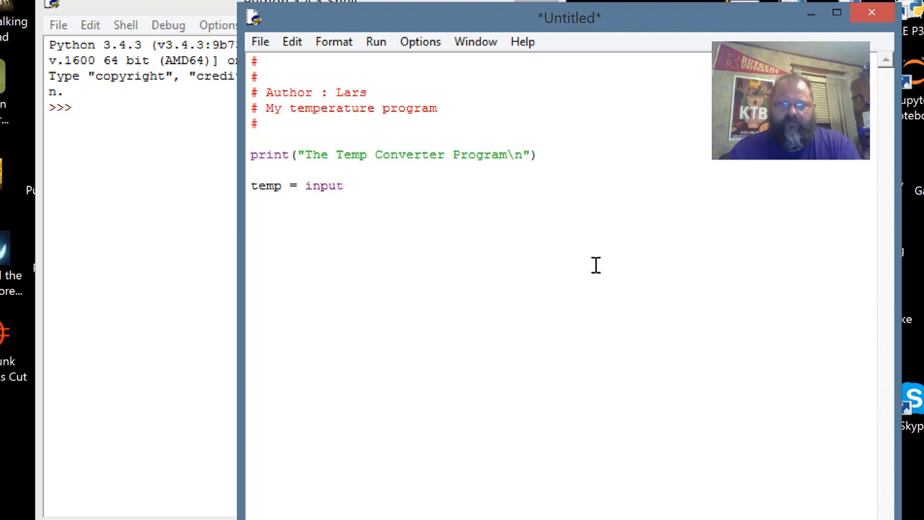
type("(\"")
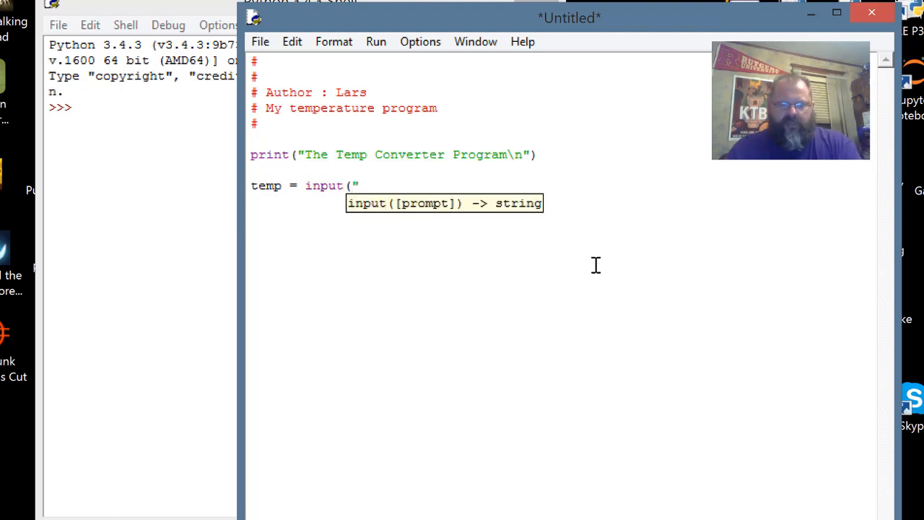
type("What kind o")
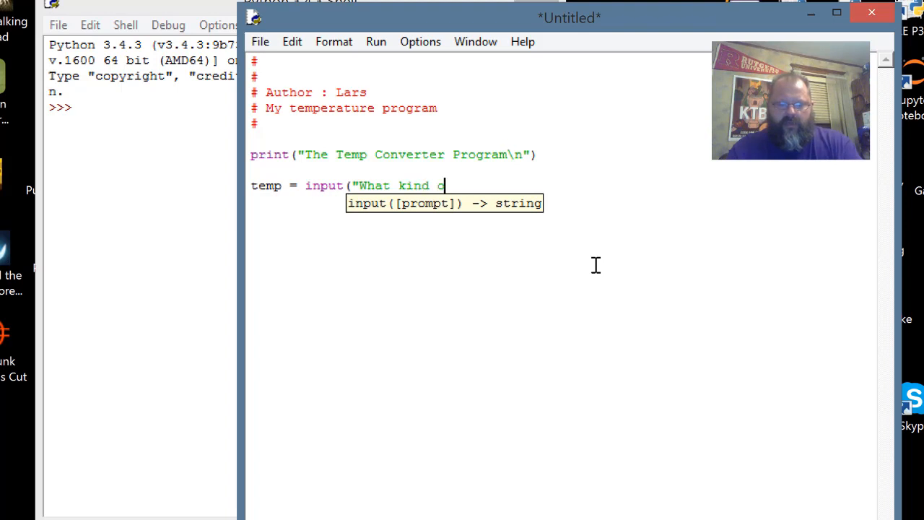
type("f tempera")
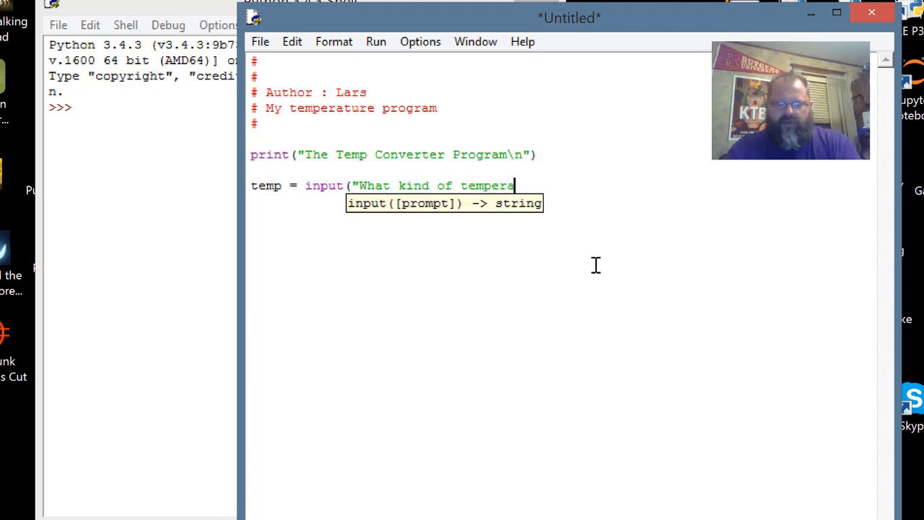
type("ture do you ha")
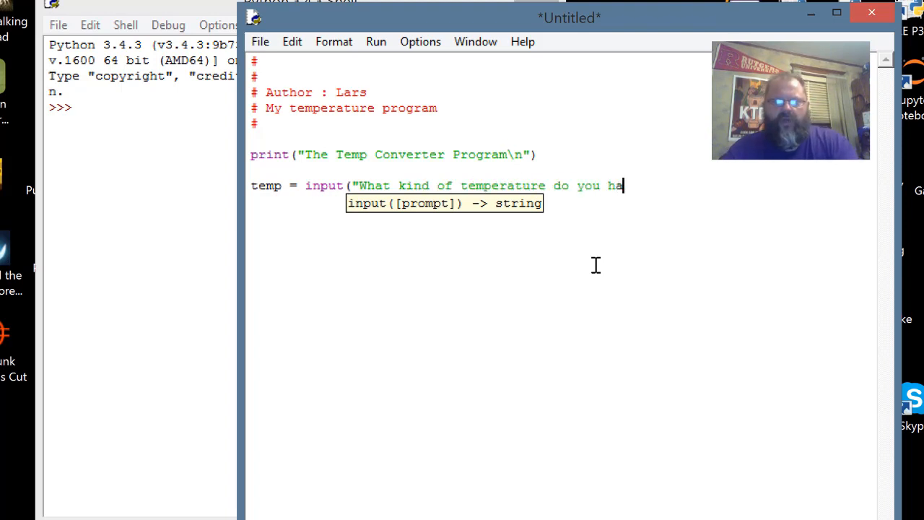
type("ve?")
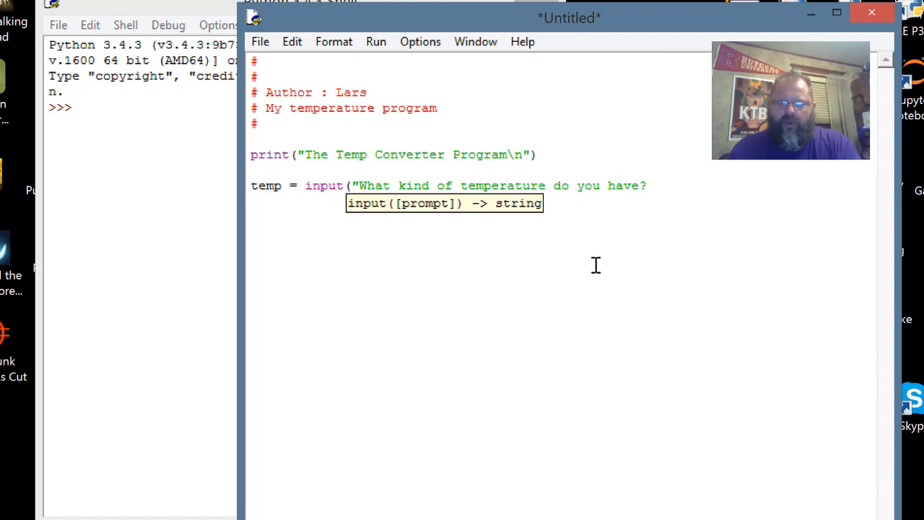
type(": \")")
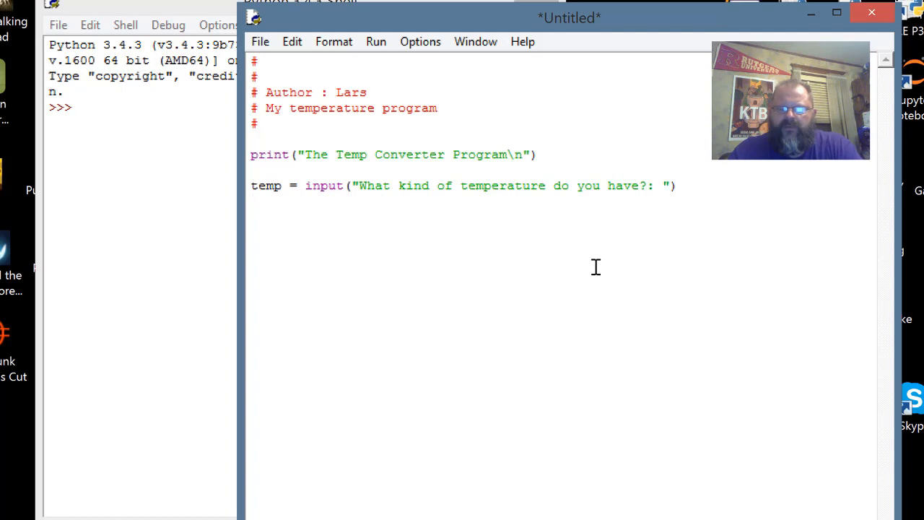
Step: Initialize both variables with f,c = 0,0 on a new line
type("f")
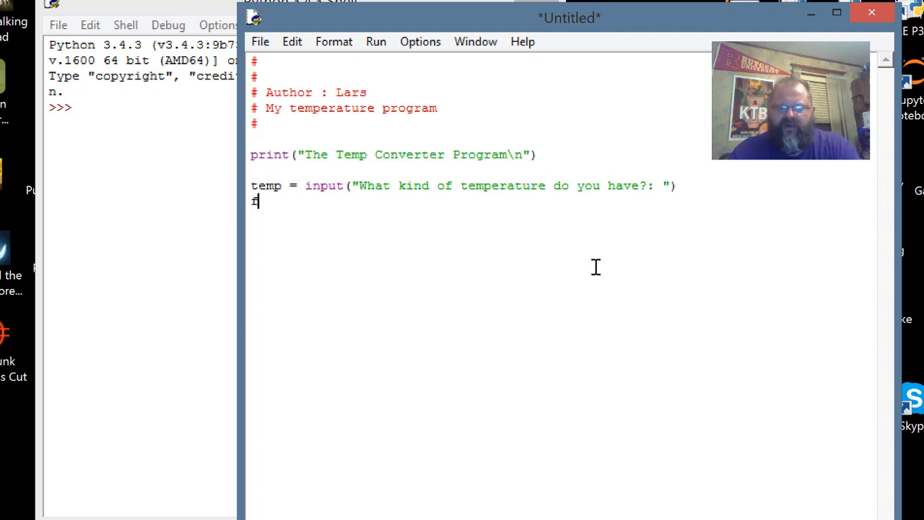
type(",c =")
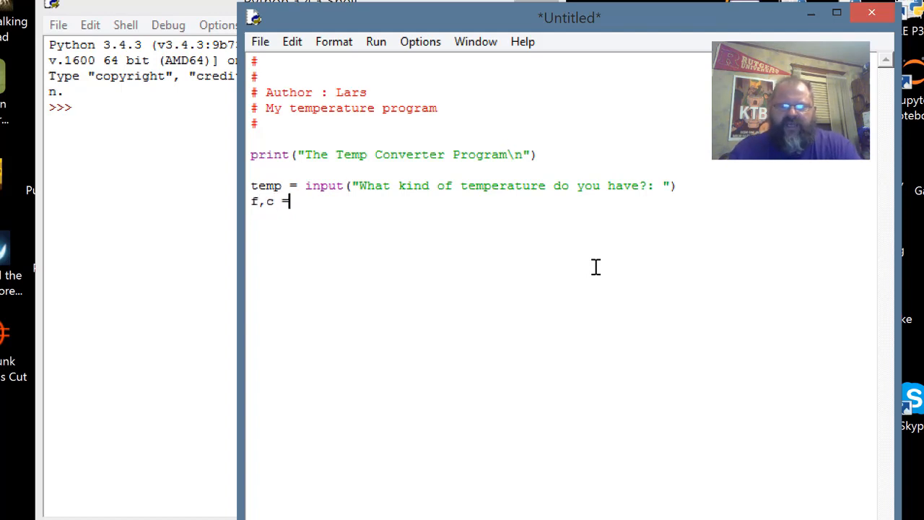
type("0,0")
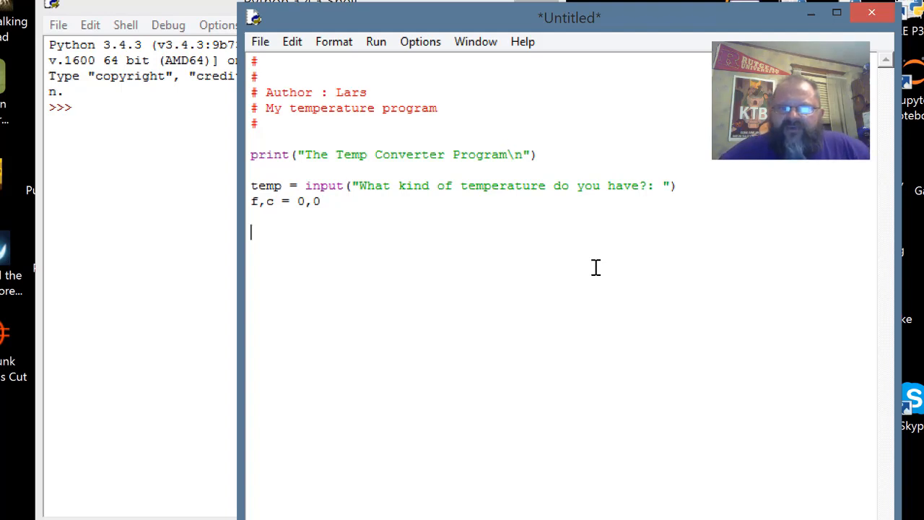
mouse_move(364, 211)
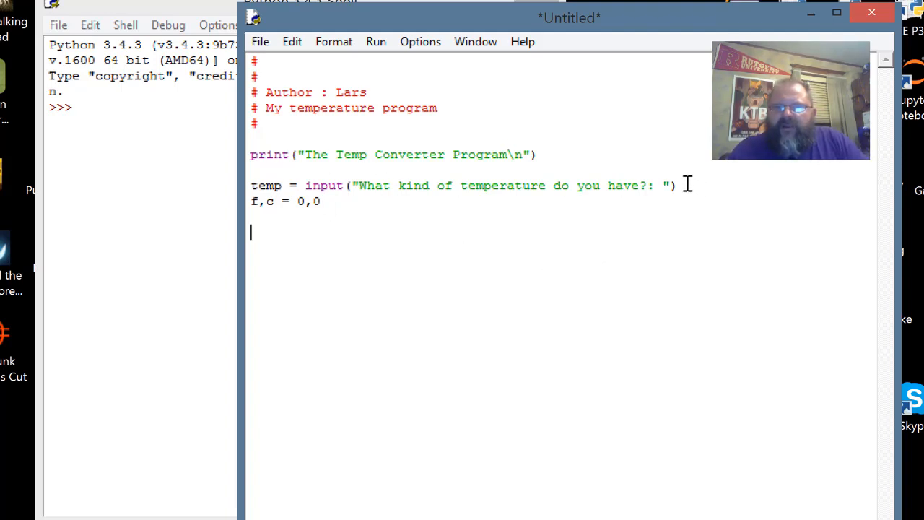
mouse_move(775, 255)
type(" (")
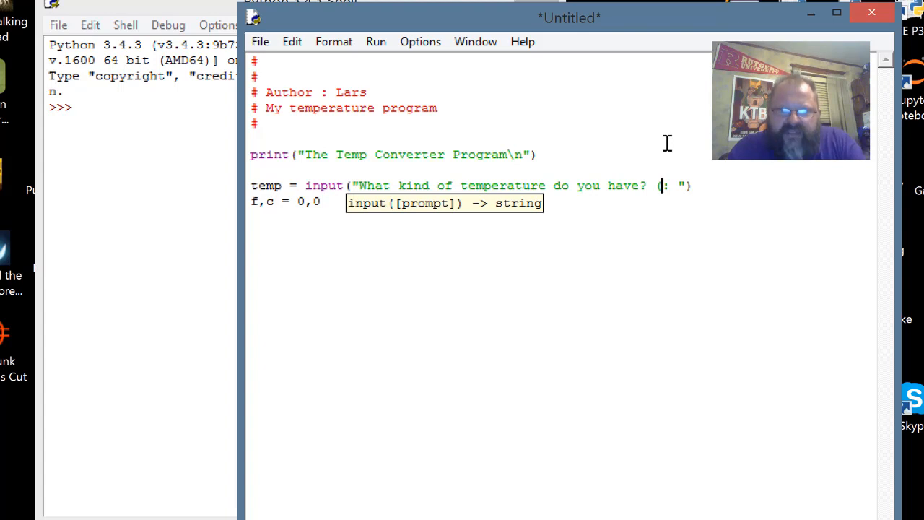
Step: Insert ('c' or 'f') into the temperature prompt string and return to the next line
type("'c")
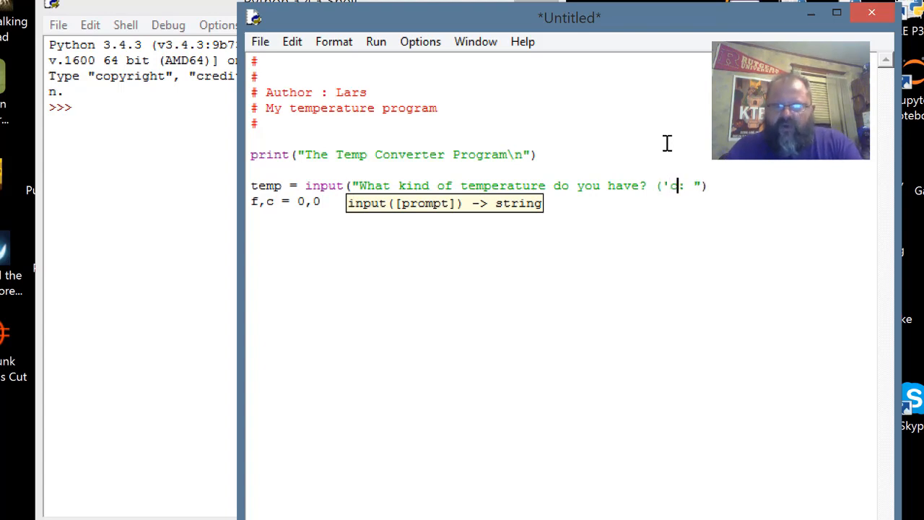
type("c' or 'f")
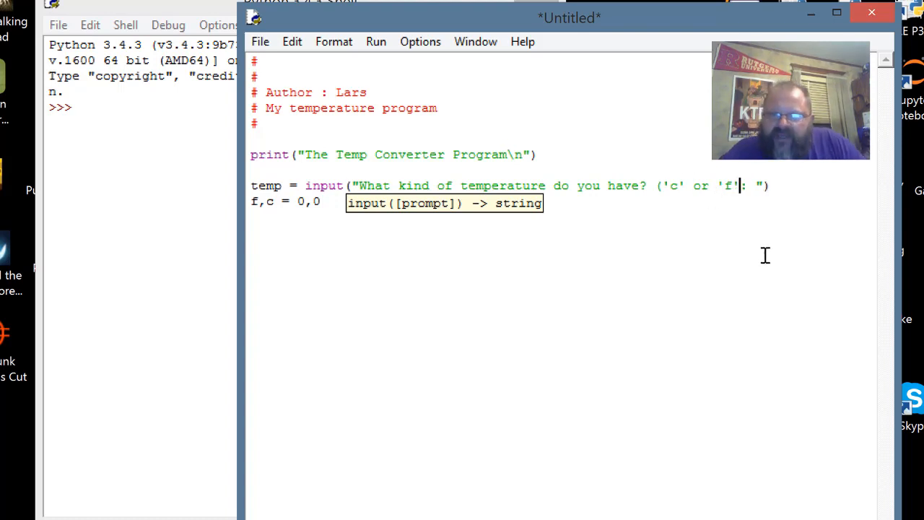
mouse_move(716, 213)
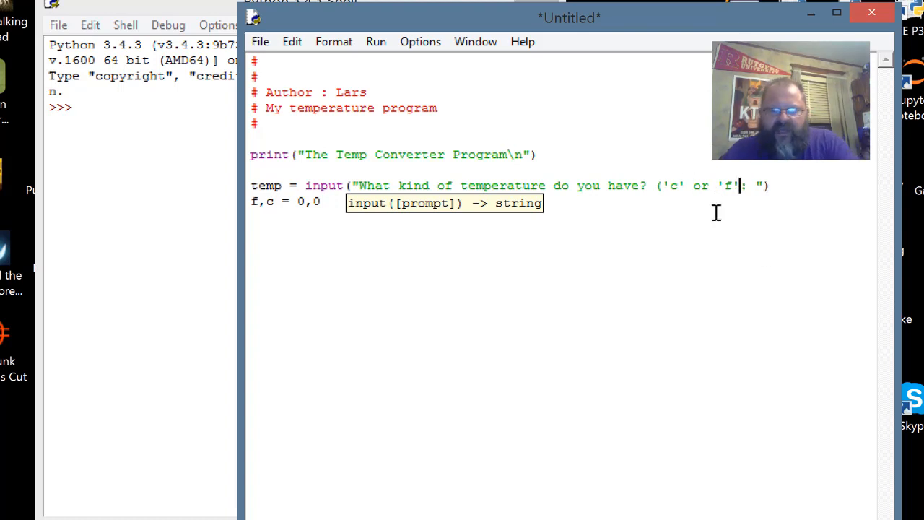
type(")")
key("Return")
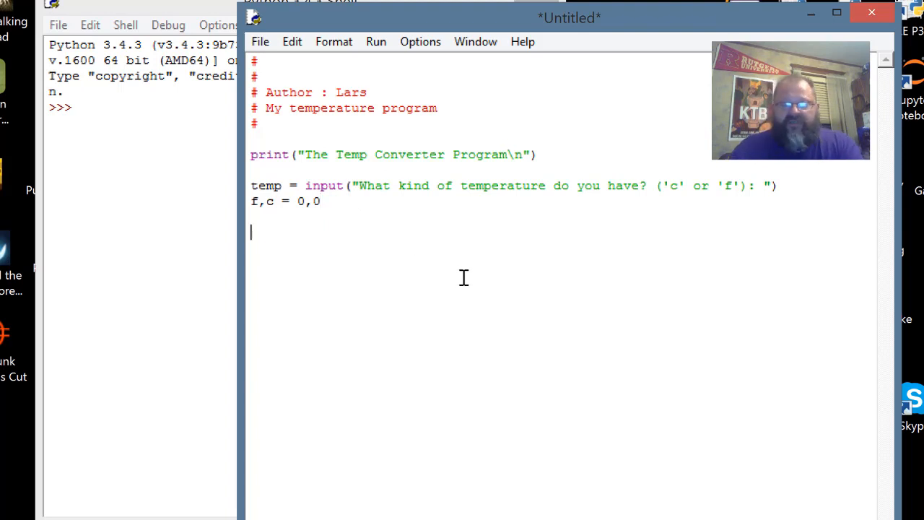
Step: Write if temp == 'f': with indented c = (f - 32) * .5556, then dedent
type("if temp ==")
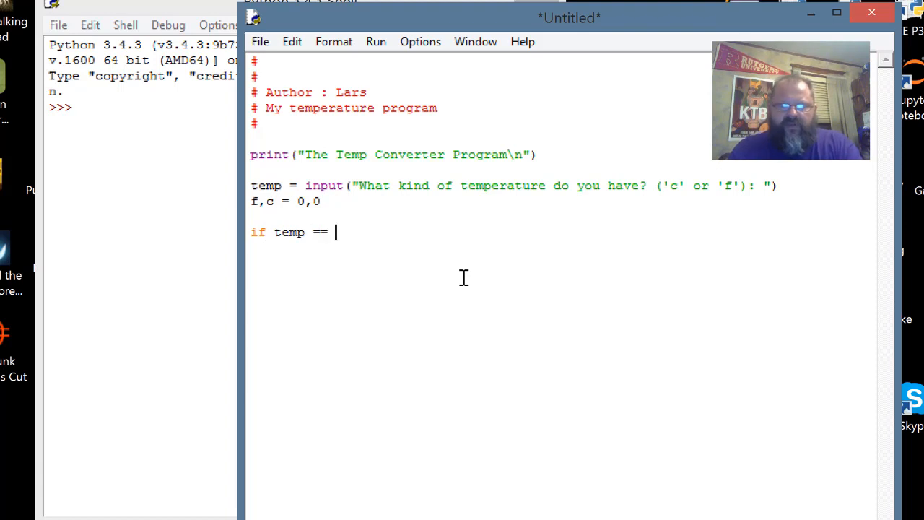
type("'f':")
type("c =")
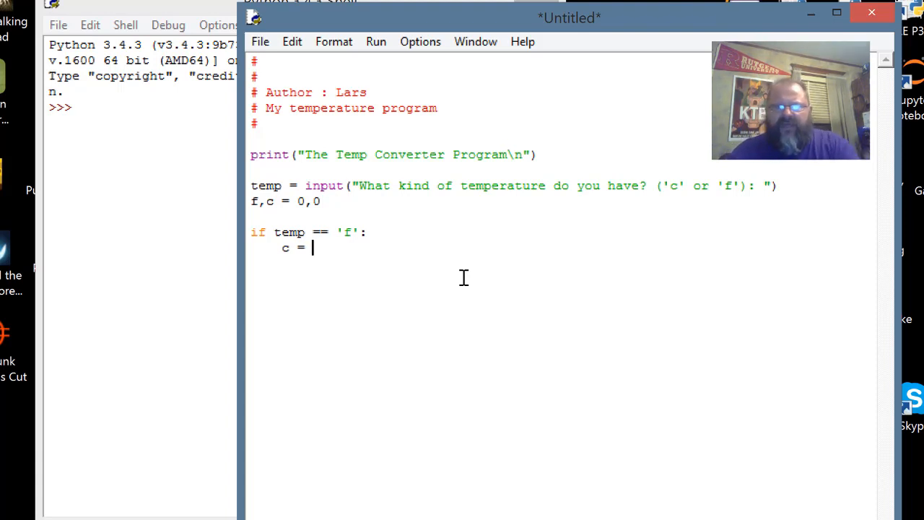
type("(")
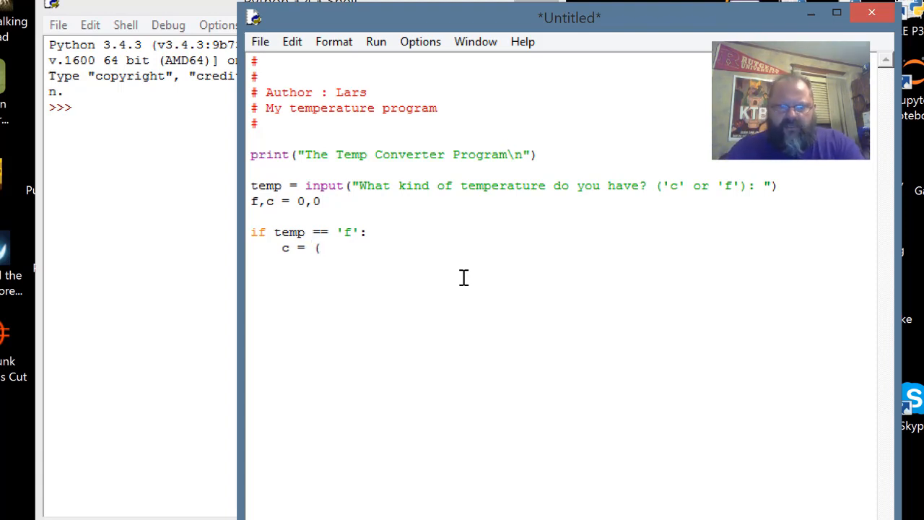
type("f")
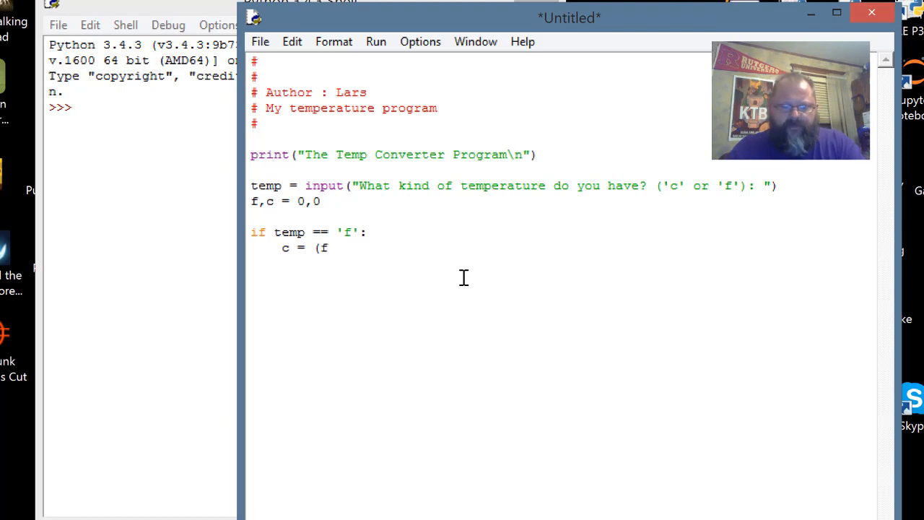
type("- 32")
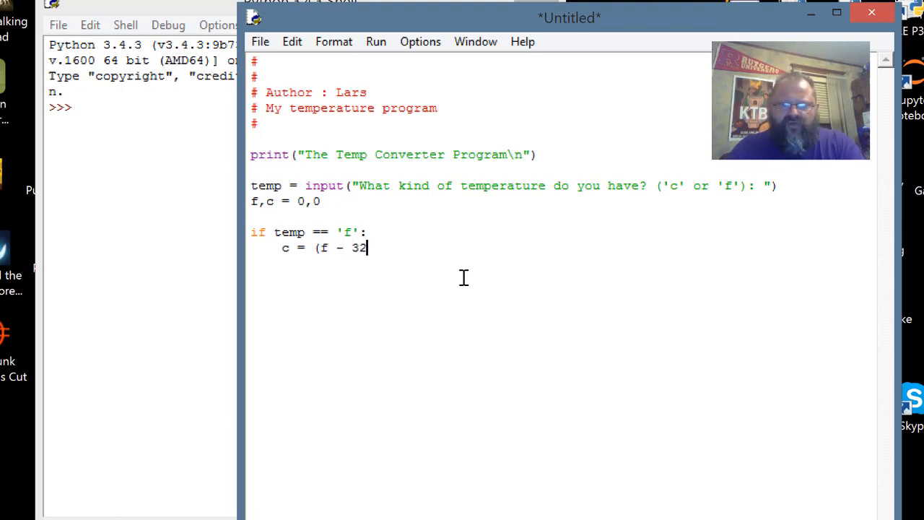
type(")")
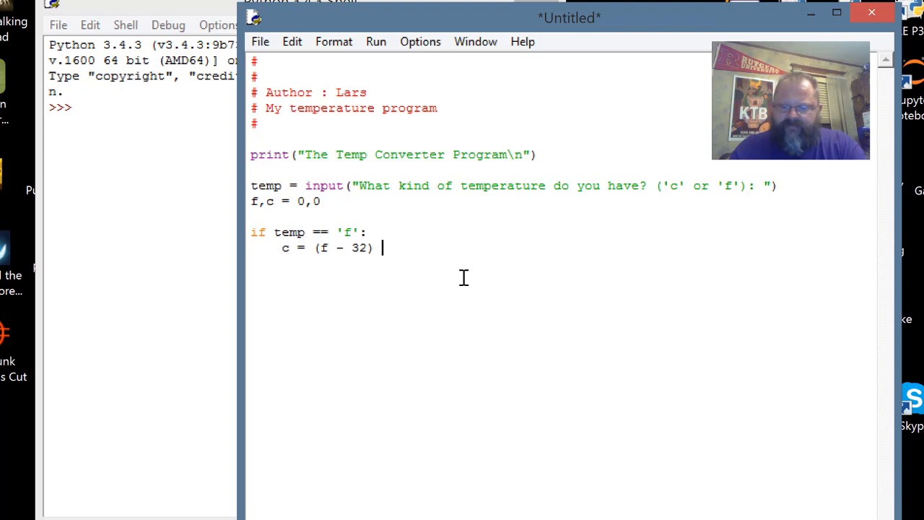
type("* .5")
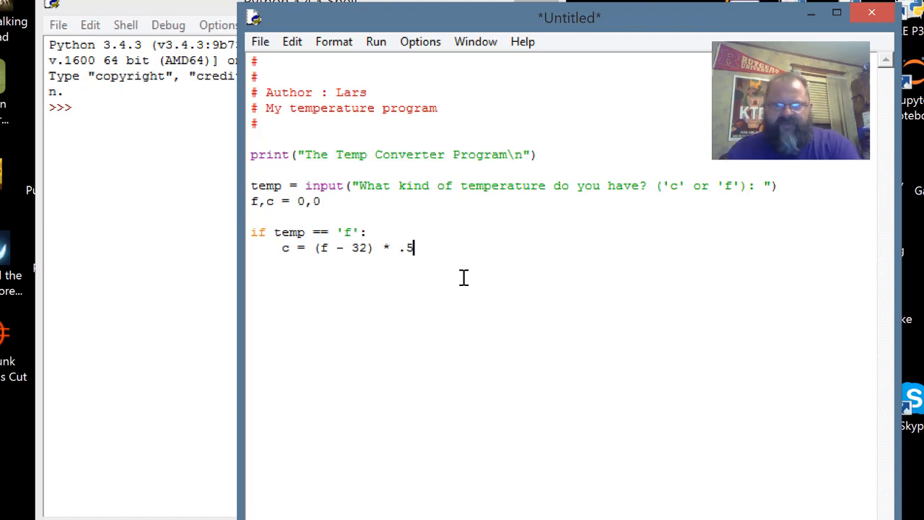
type("556")
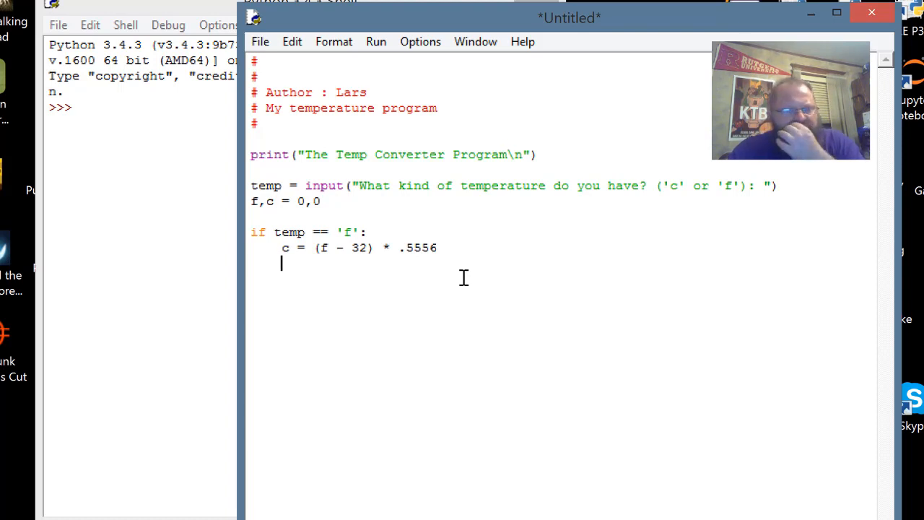
key("Backspace")
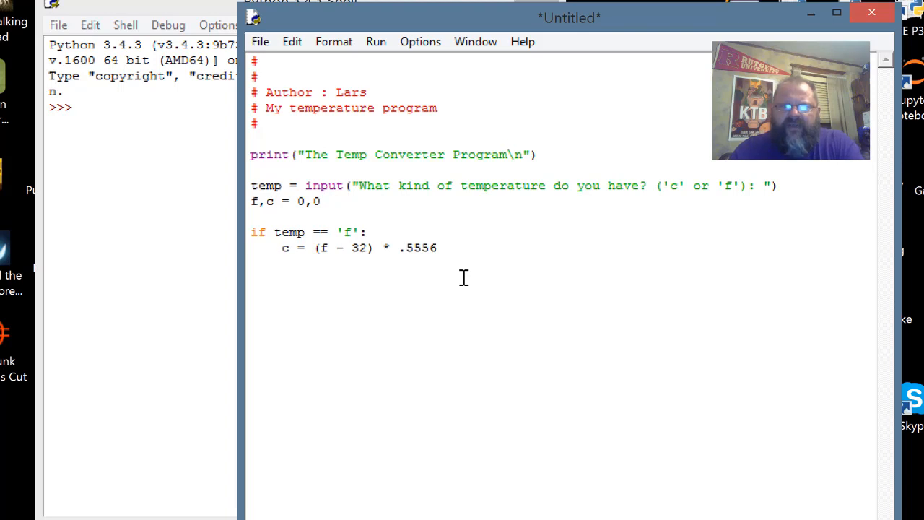
Step: Write elif temp == 'c': with the indented line f = c * 1.8 + 32
type("elif")
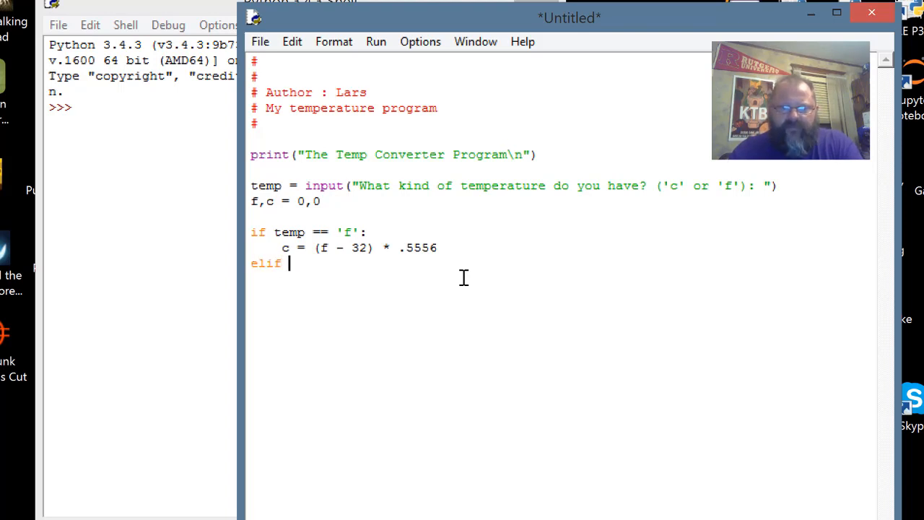
type("temp")
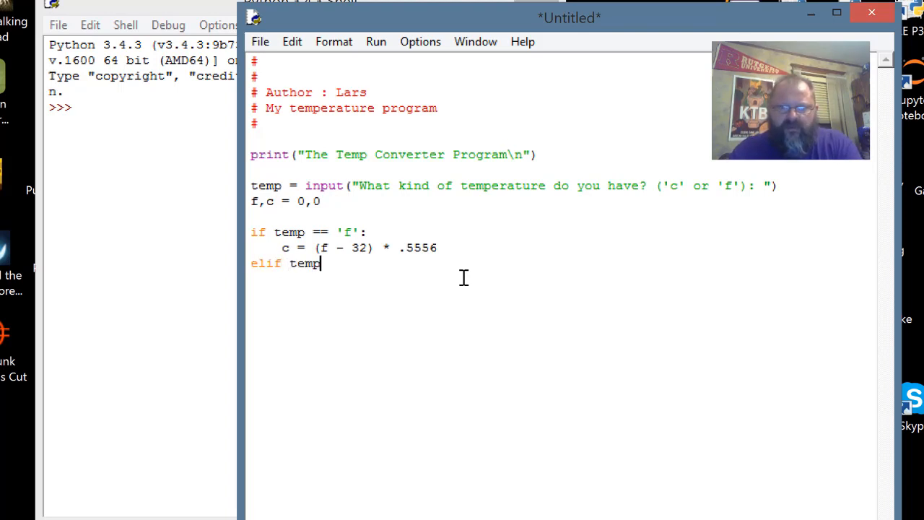
type("=")
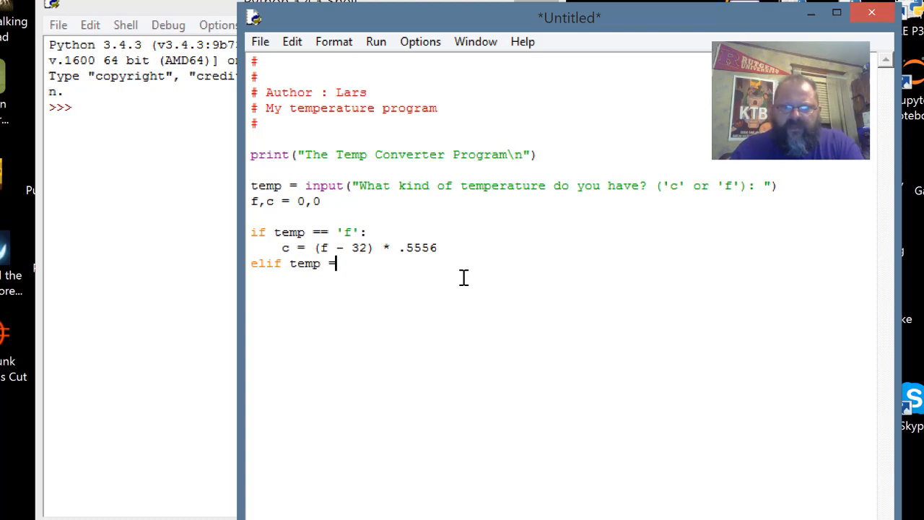
type("= 'c'")
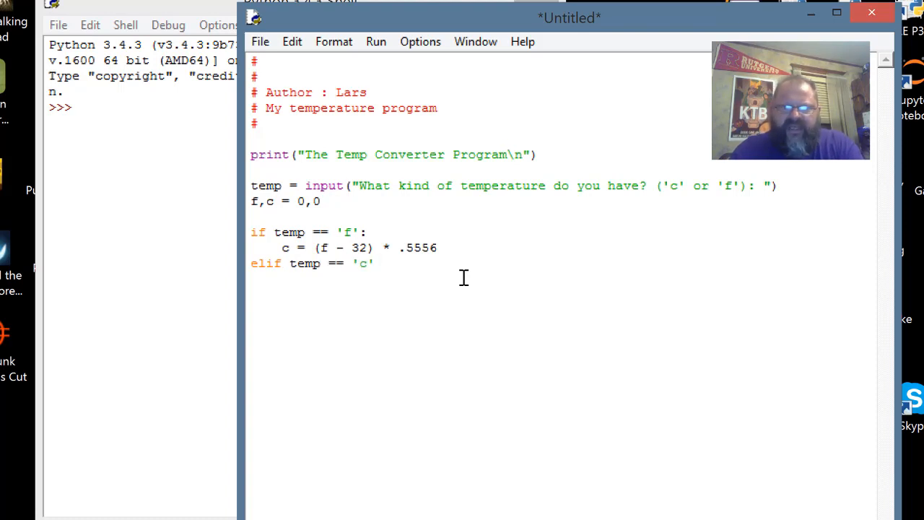
type(":")
type("f")
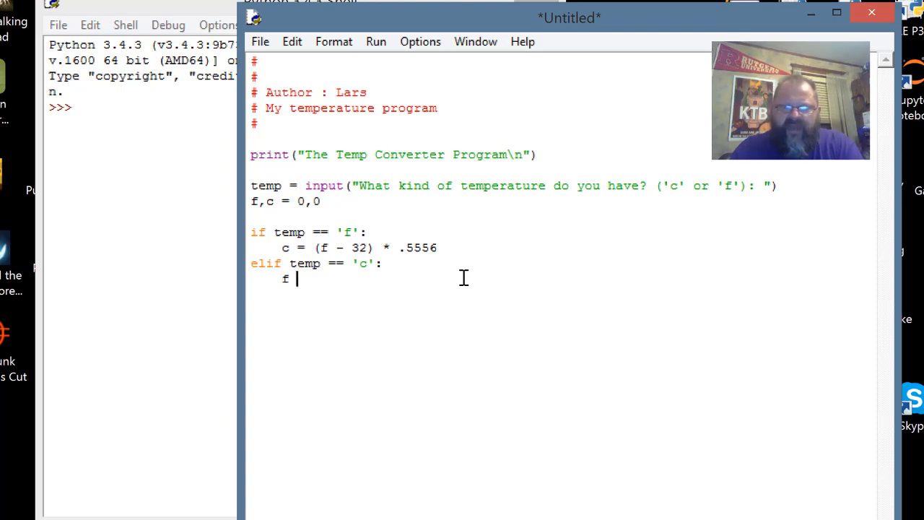
type("=")
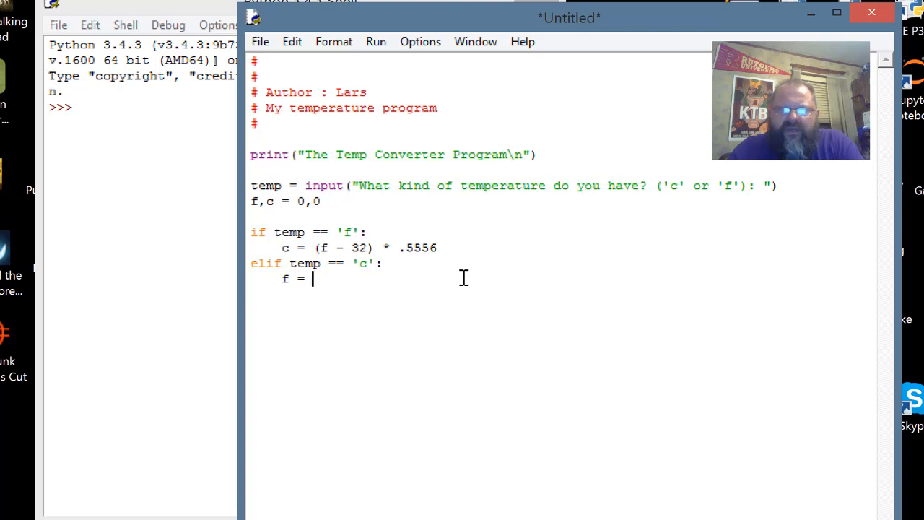
type("c")
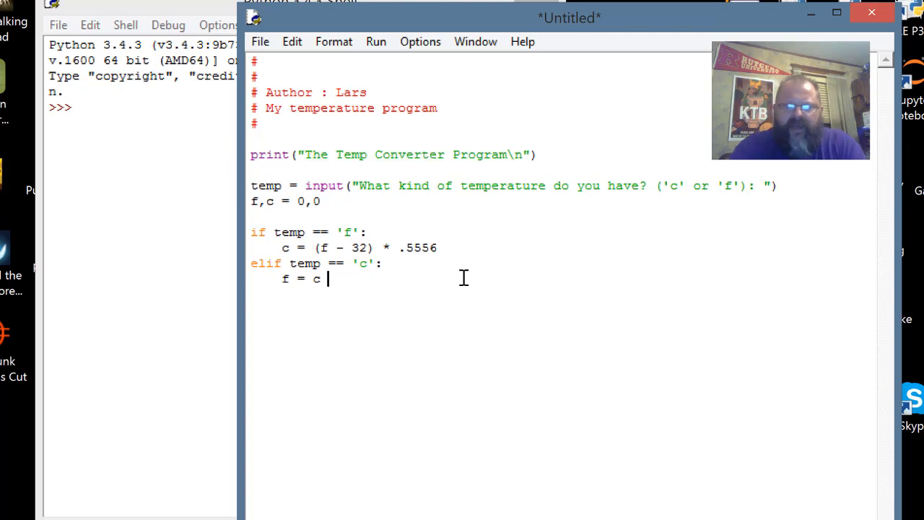
type("* 1.")
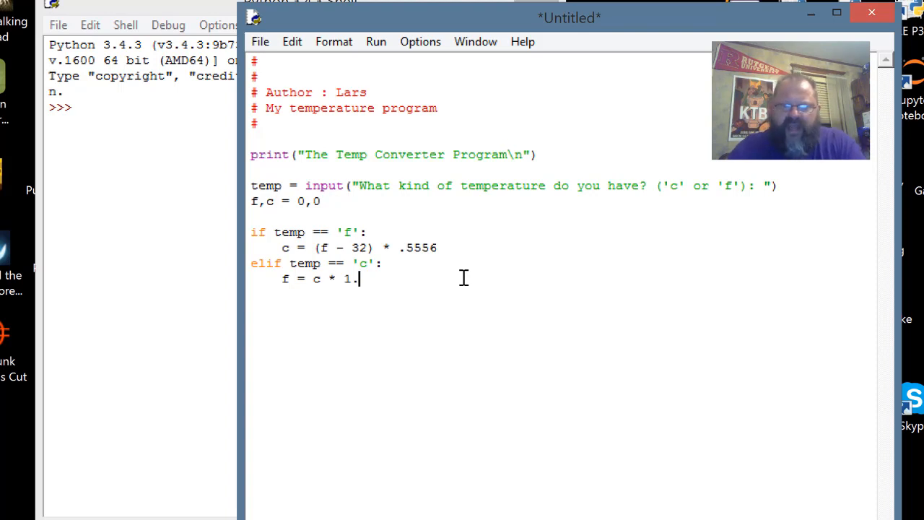
type("8")
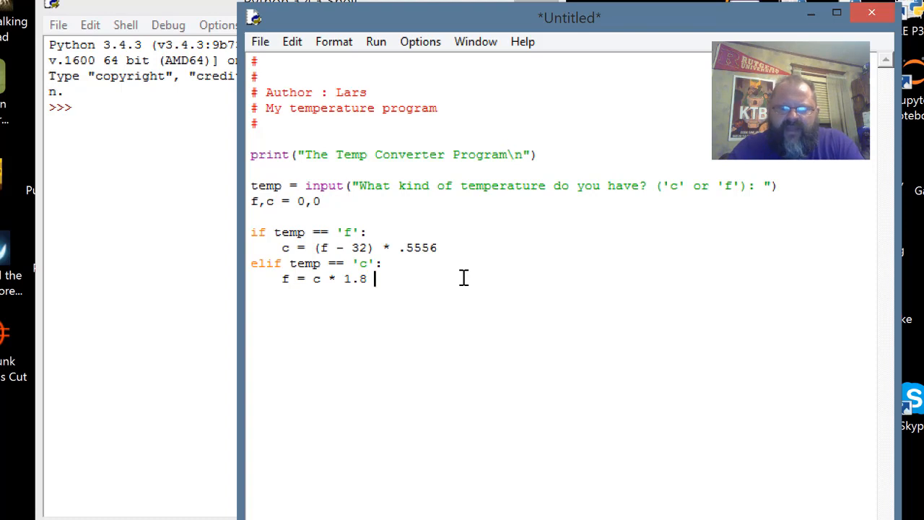
type("+ 32")
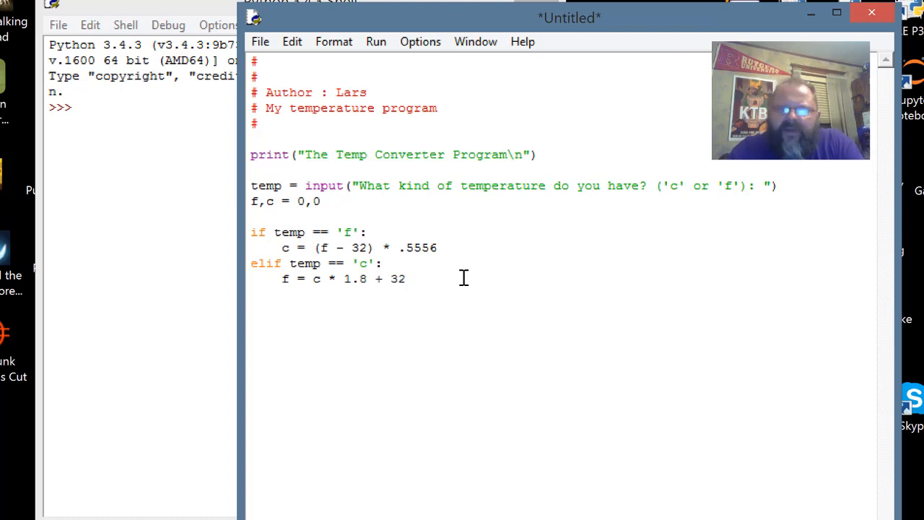
mouse_move(353, 300)
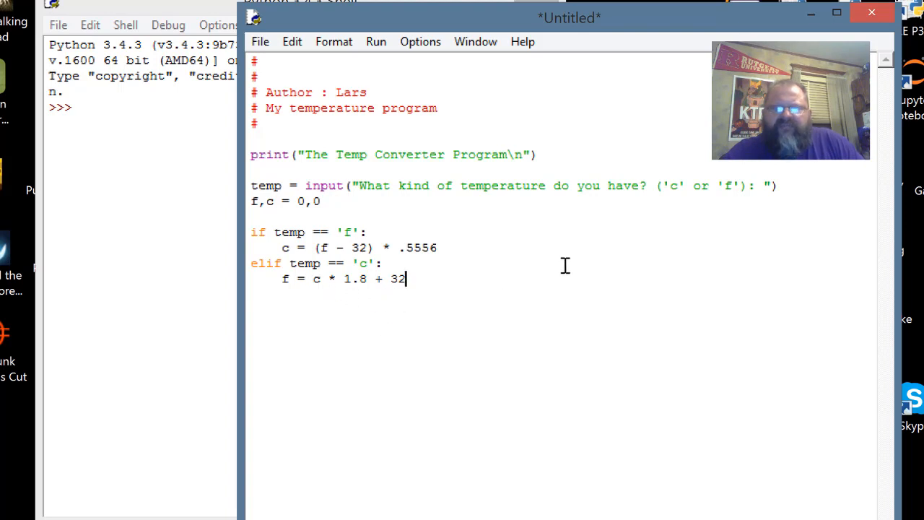
mouse_move(578, 259)
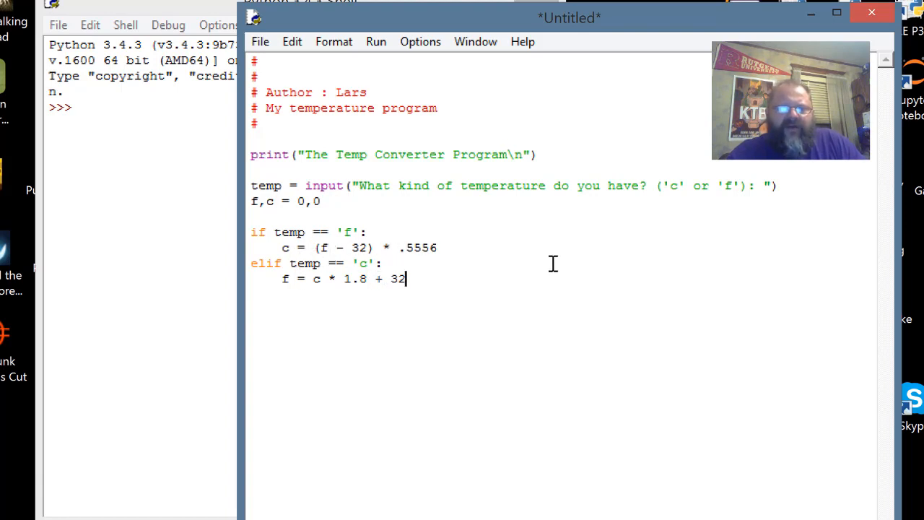
mouse_move(526, 258)
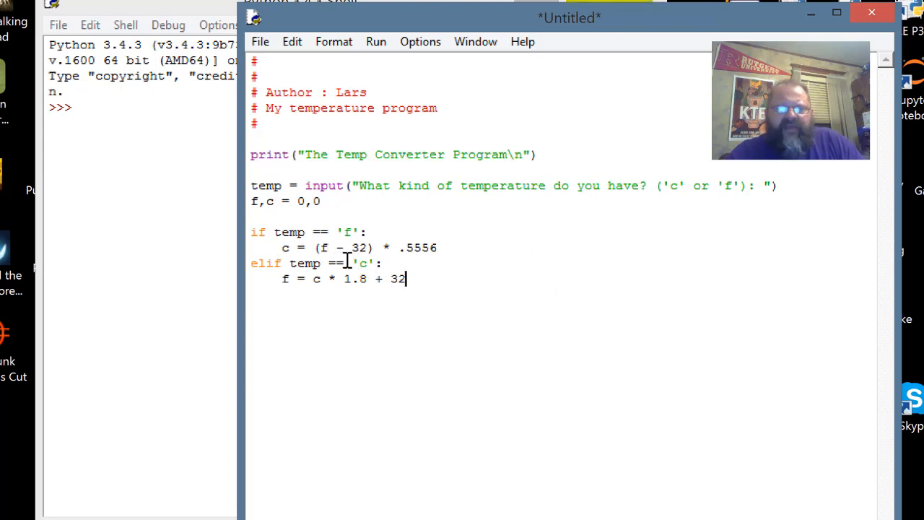
mouse_move(417, 265)
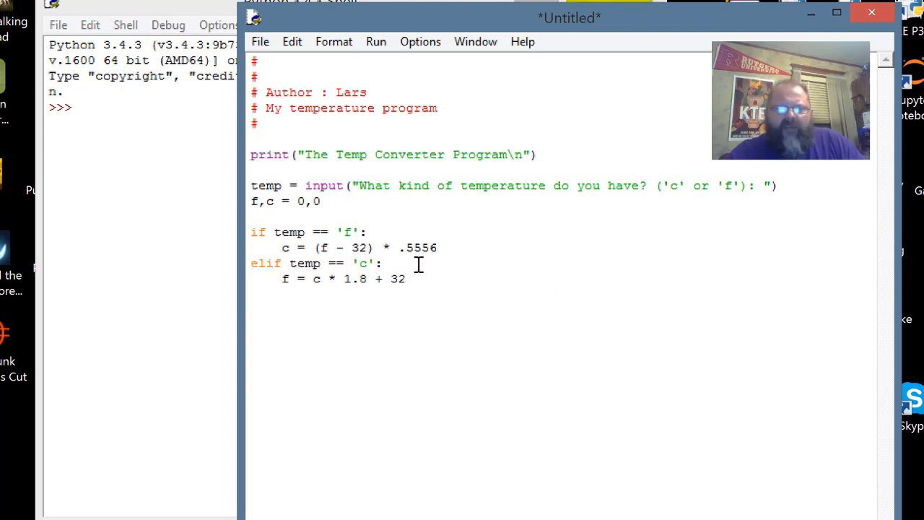
mouse_move(662, 322)
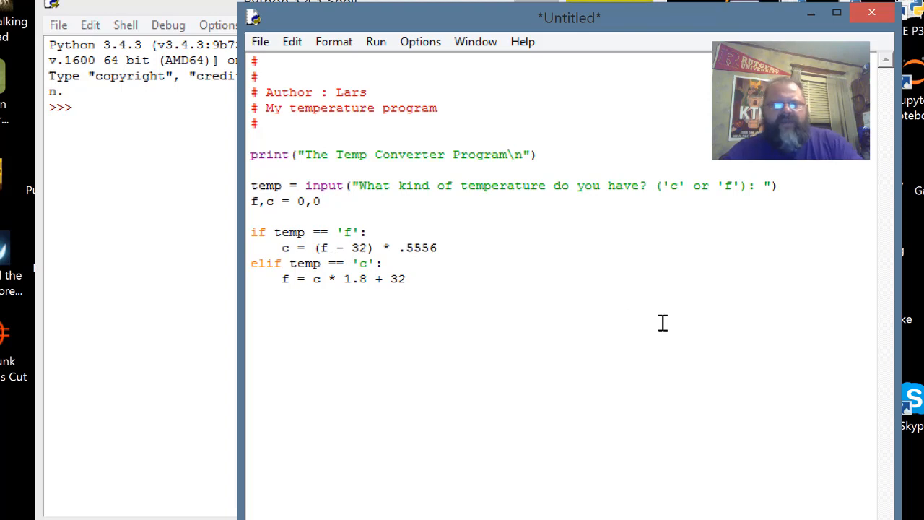
Step: Write else: with an indented print("You need to use a 'f' or a 'c'")
type("else:")
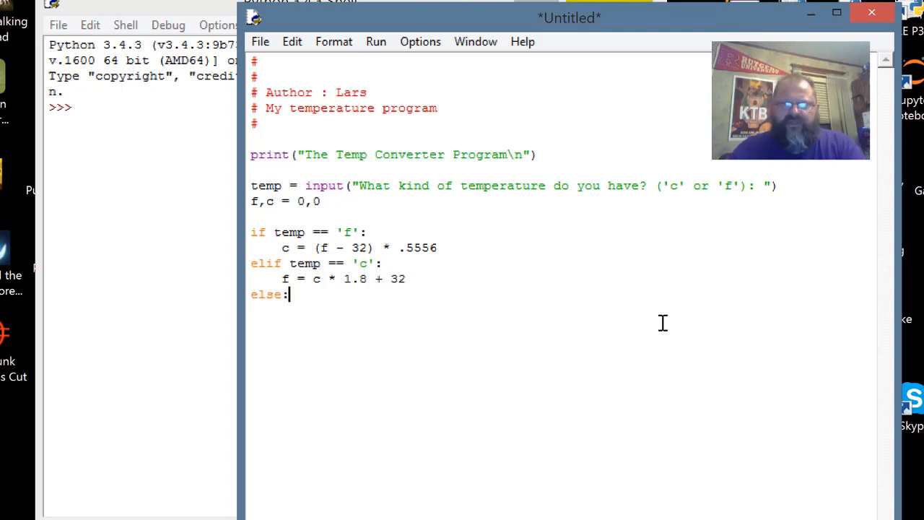
key("Return")
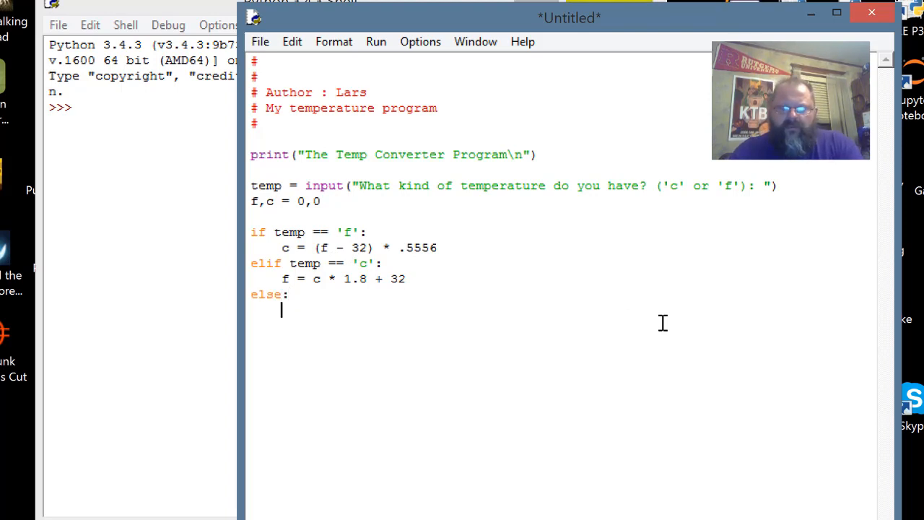
type("print (")
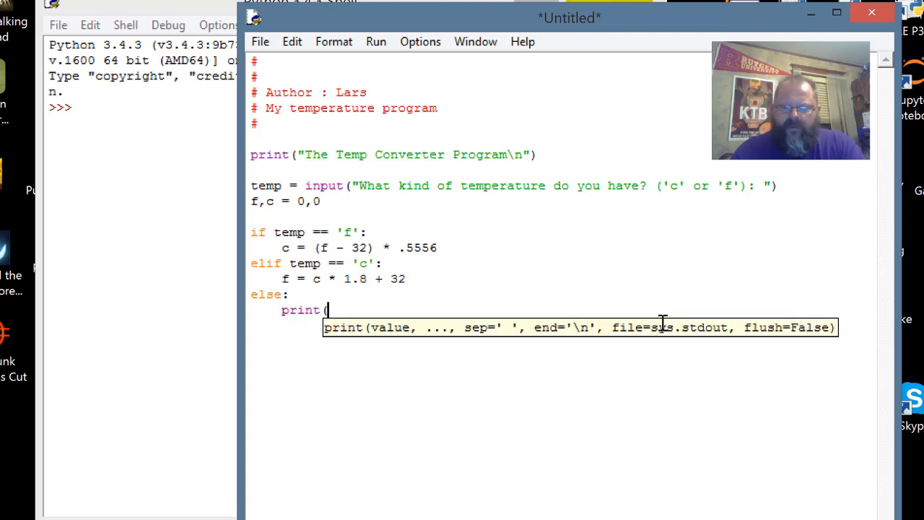
type("\"You ne")
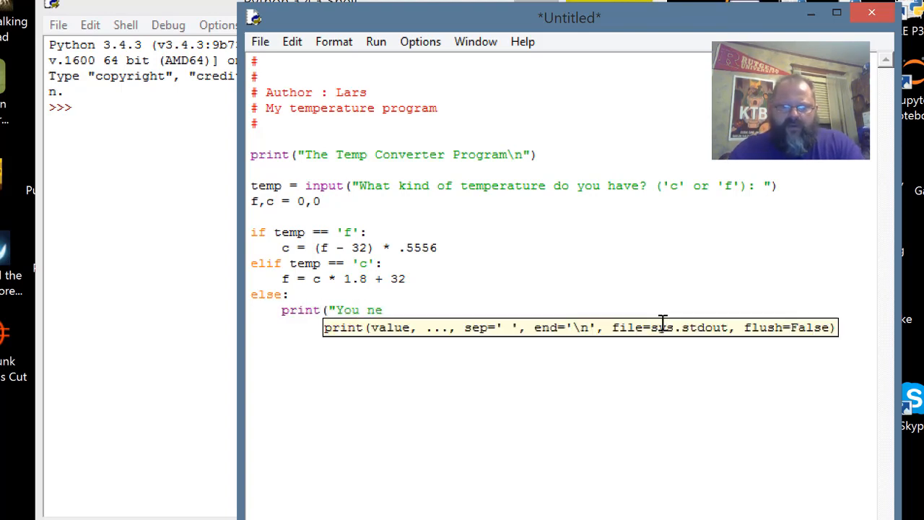
type("ed to use")
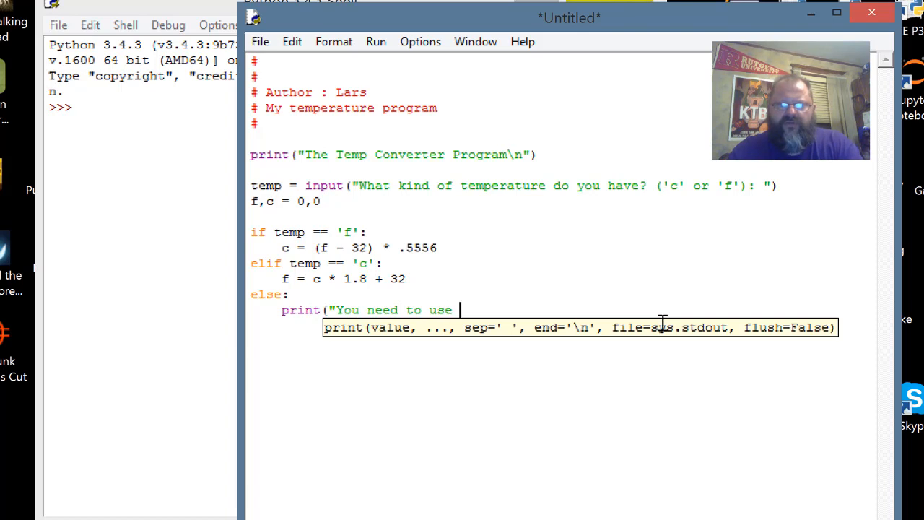
type("a f or")
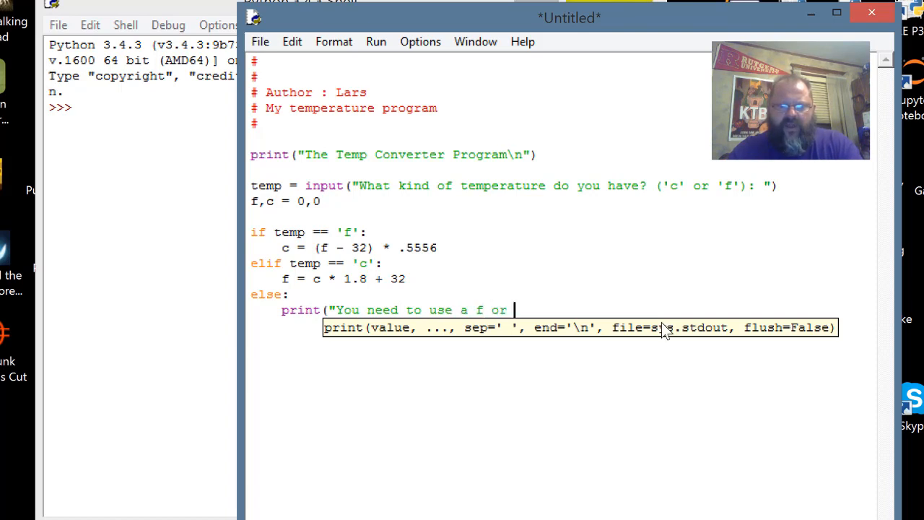
type("a c")
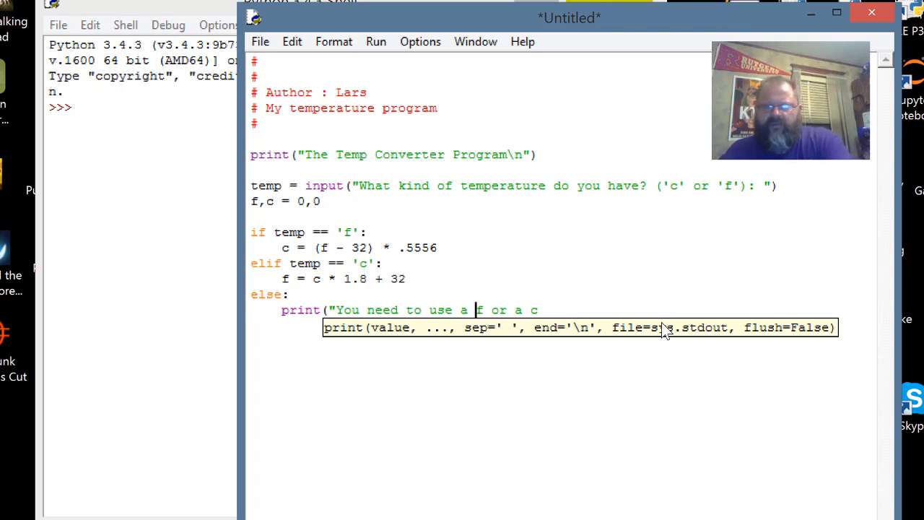
type("'f' or a 'c")
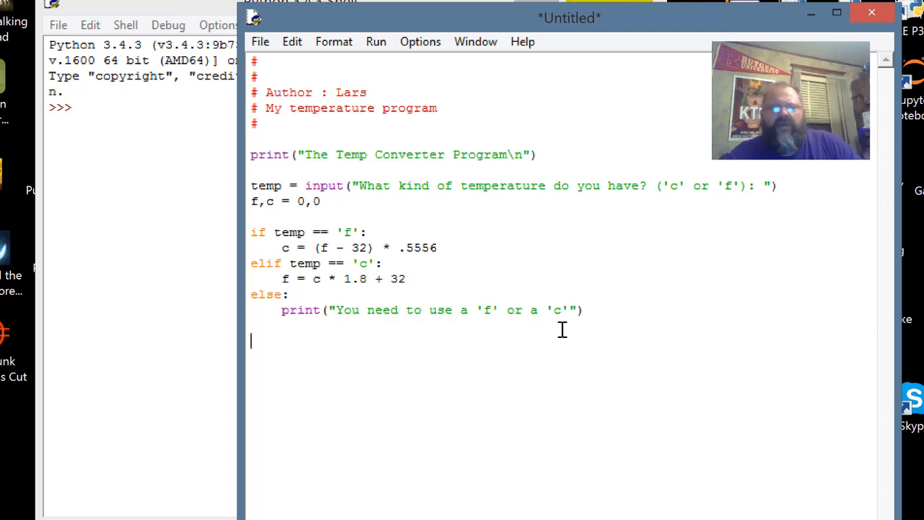
mouse_move(225, 242)
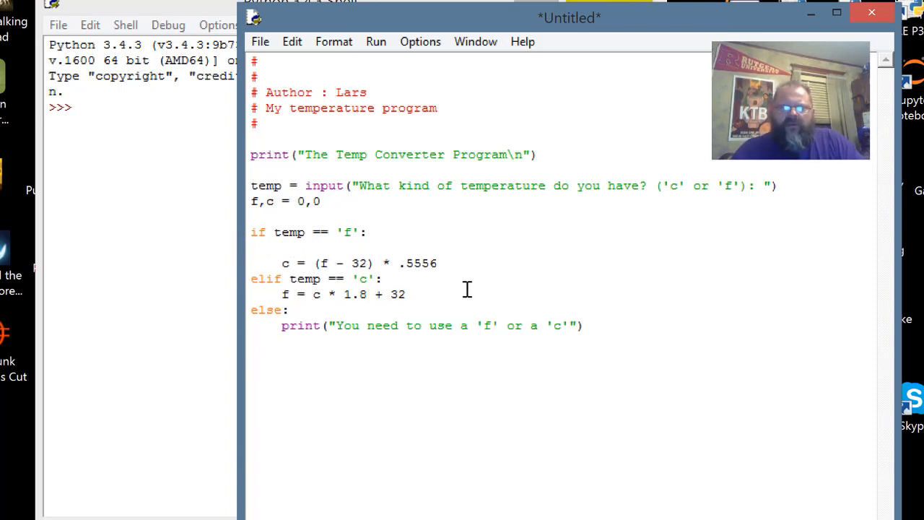
Step: On the blank line under the 'f' check, type f = float(input("Enter your Fahrenheit temp: "))
left_click(281, 247)
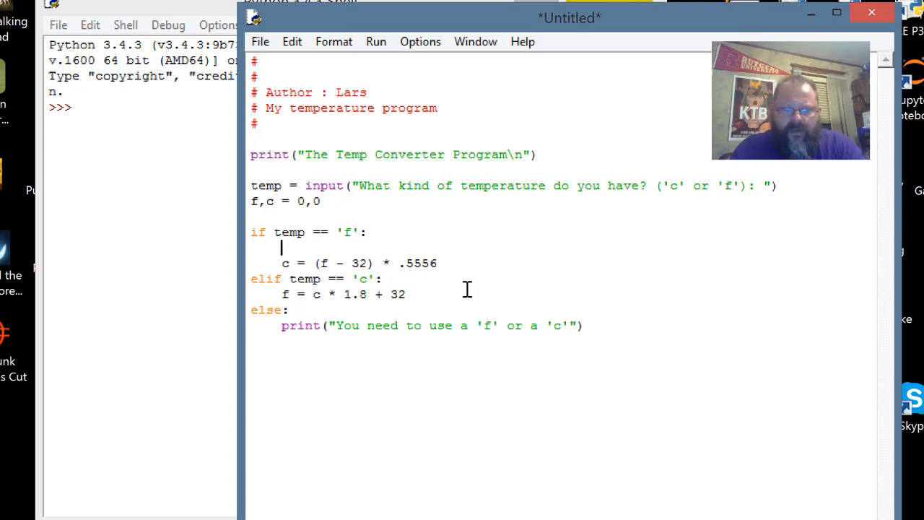
type("f =")
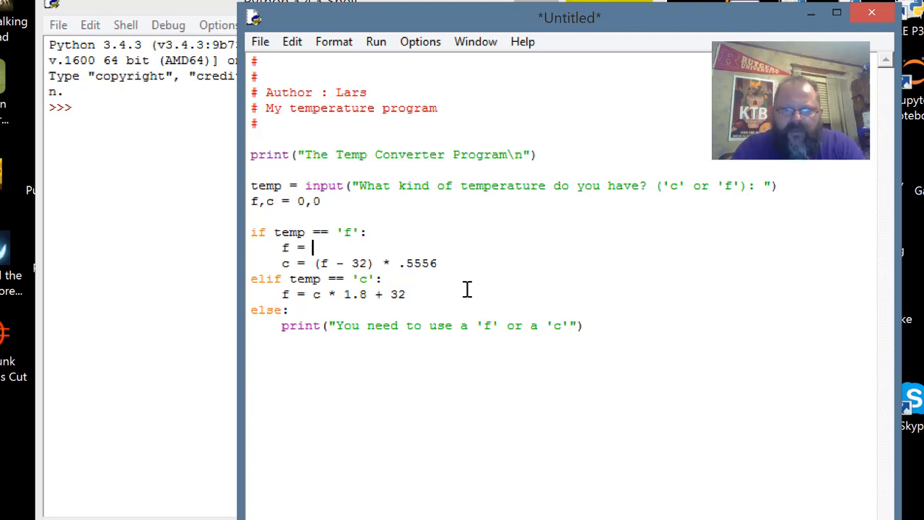
type("float")
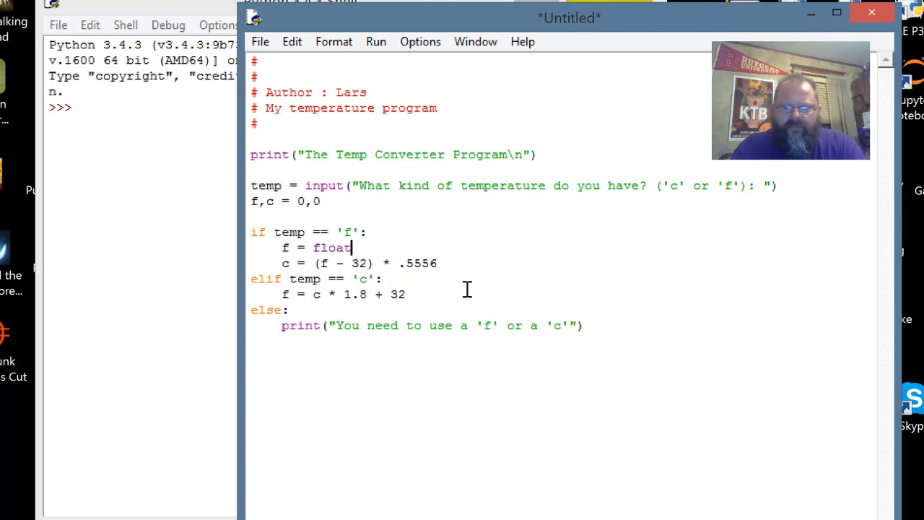
type("(input(\"Enter your")
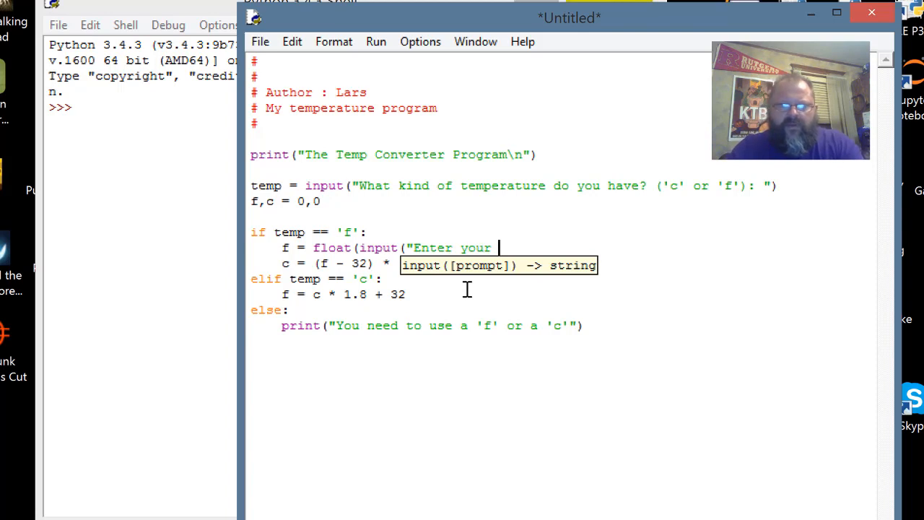
type("Fahr")
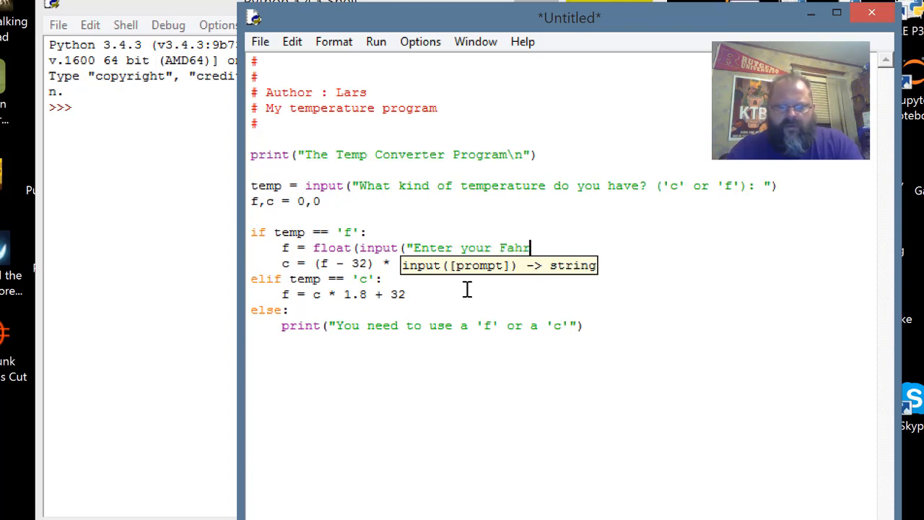
type("enheit")
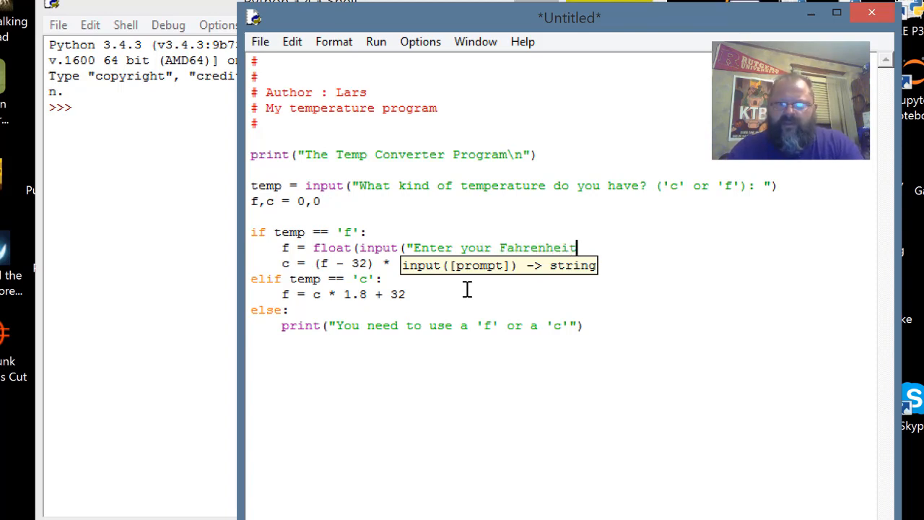
type("temp: \"")
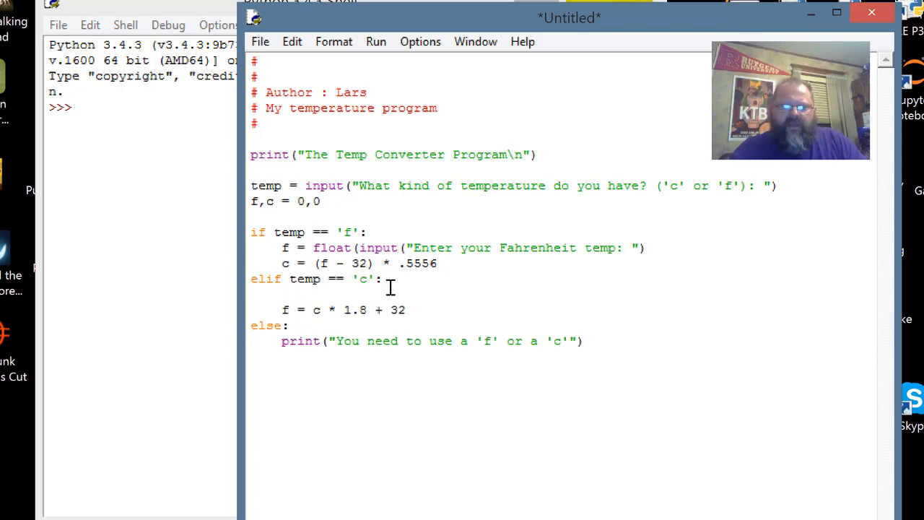
type("c")
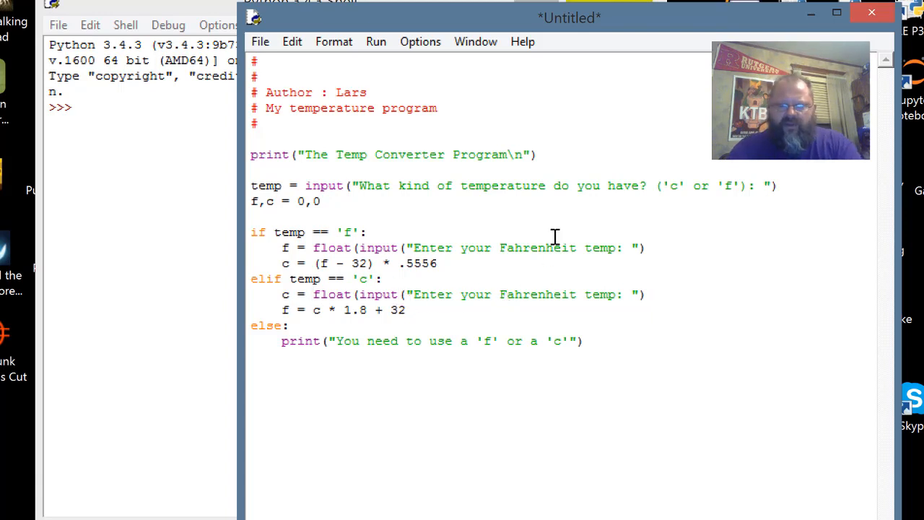
type("Celsia")
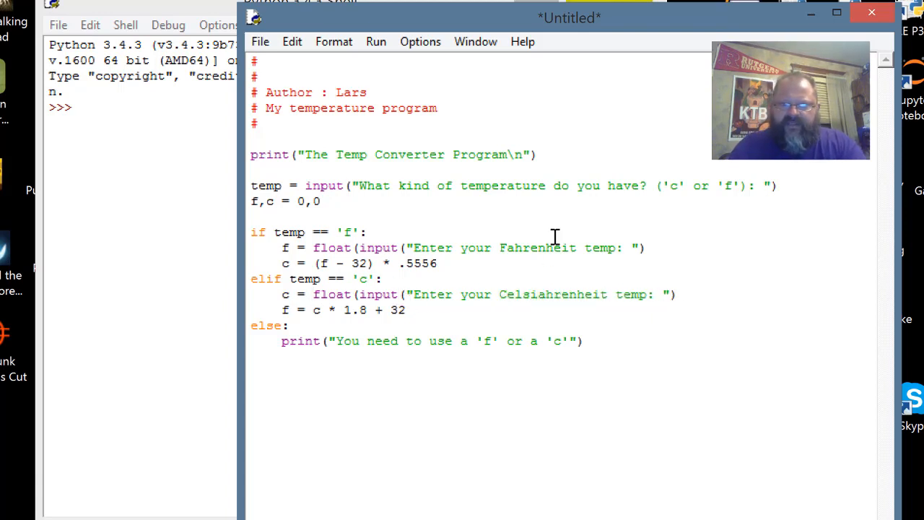
type("Celsius")
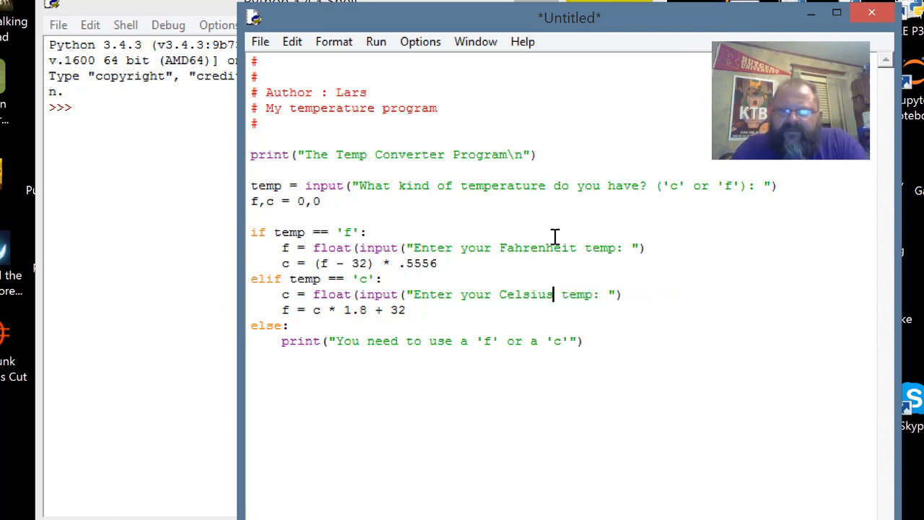
mouse_move(640, 381)
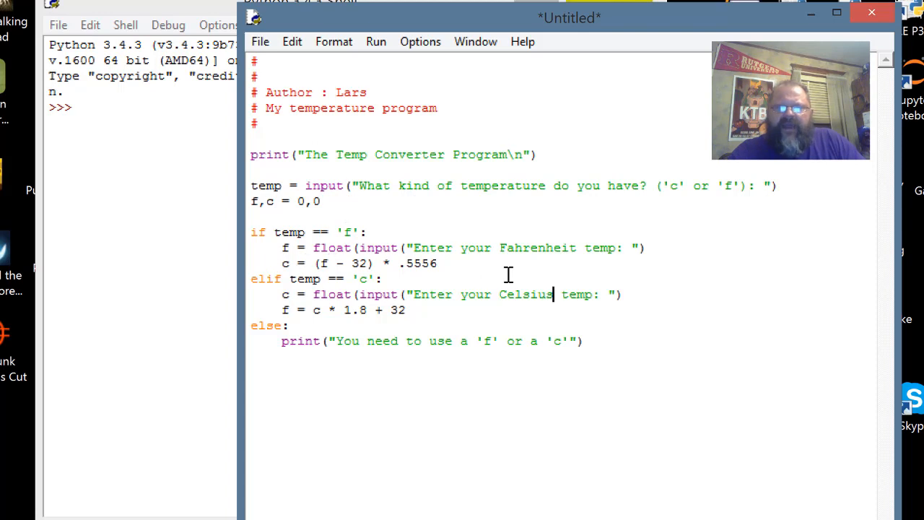
mouse_move(392, 386)
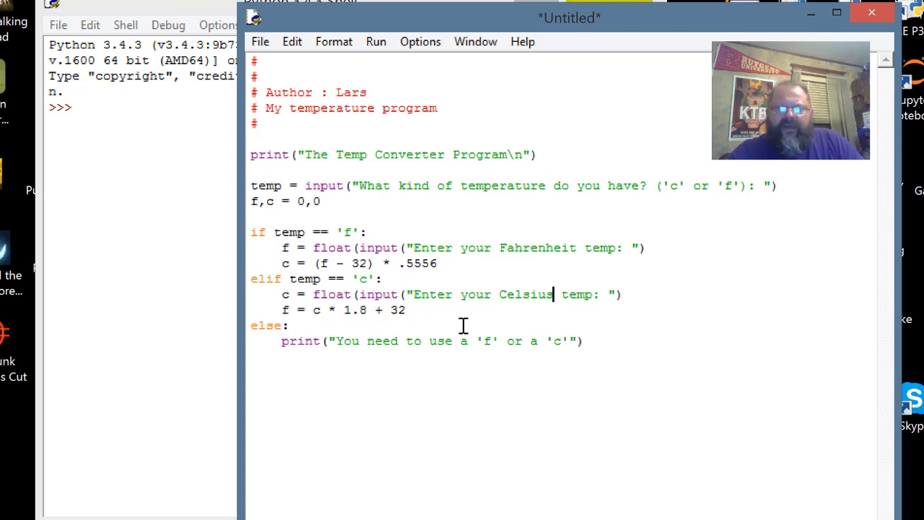
mouse_move(613, 341)
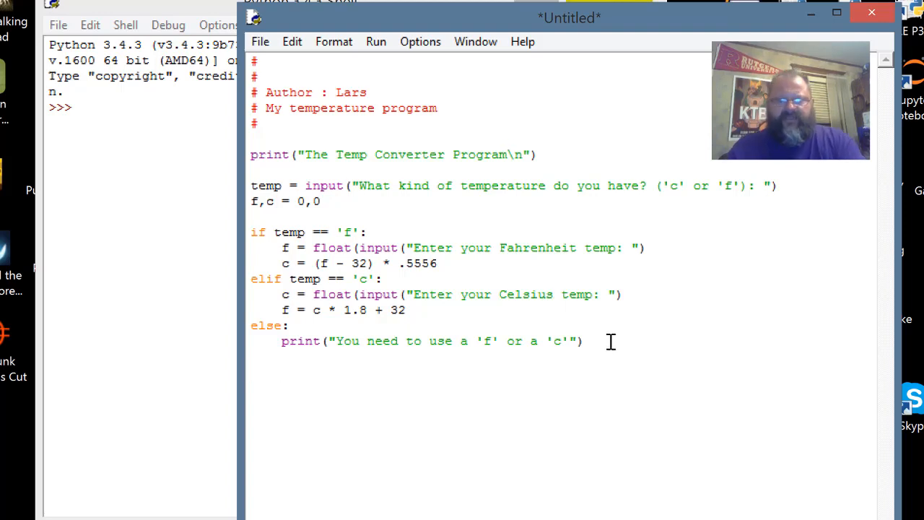
Step: Type print("F:",int(f)," C:",int(c)) as the script's last line
type("print(")
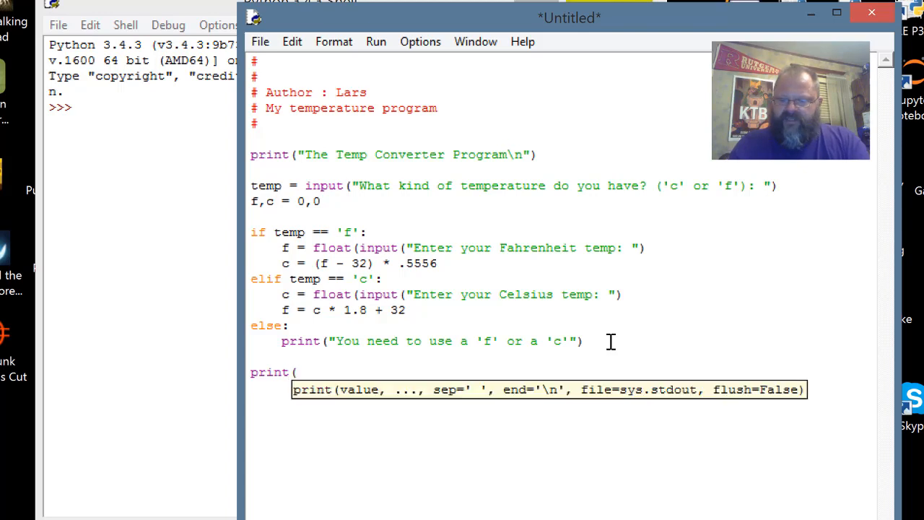
type("\"F:")
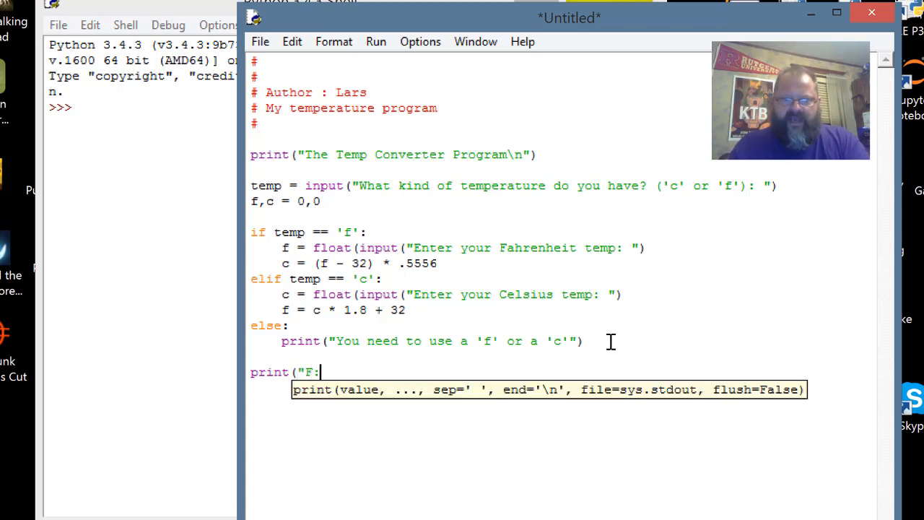
type("\",")
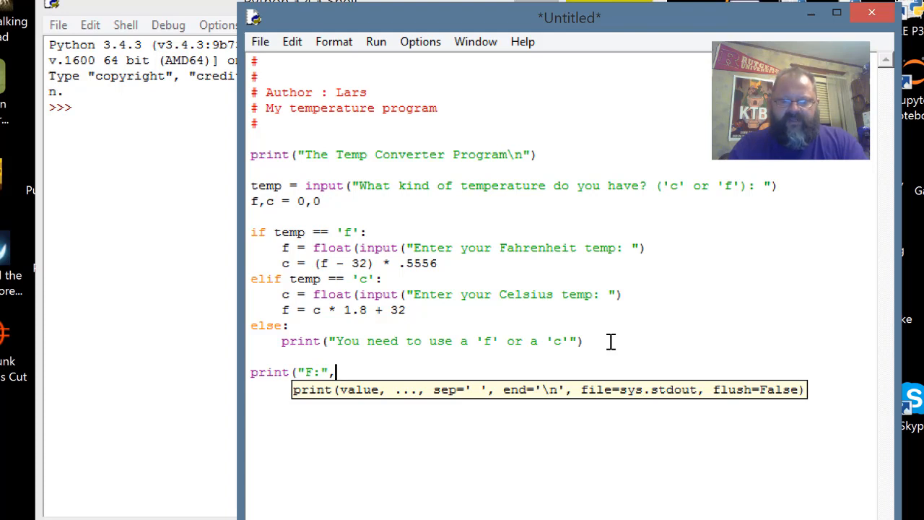
type("int(")
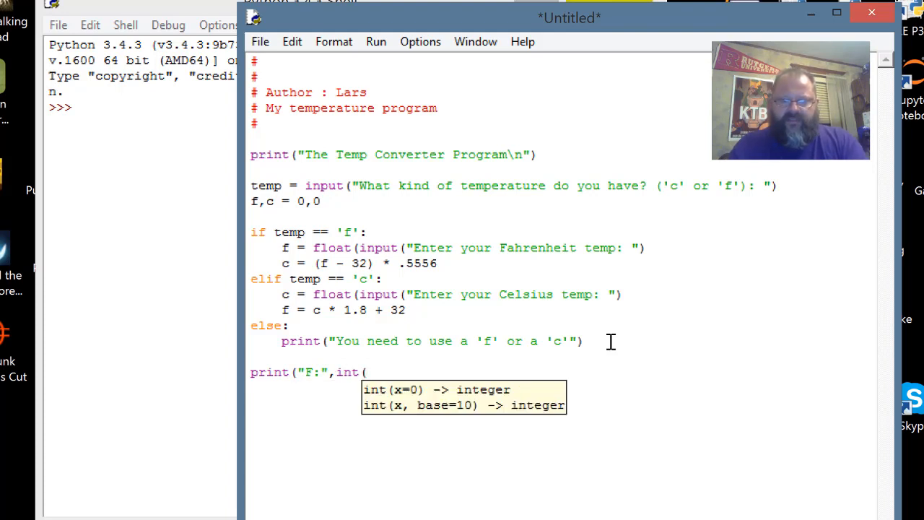
type("f),")
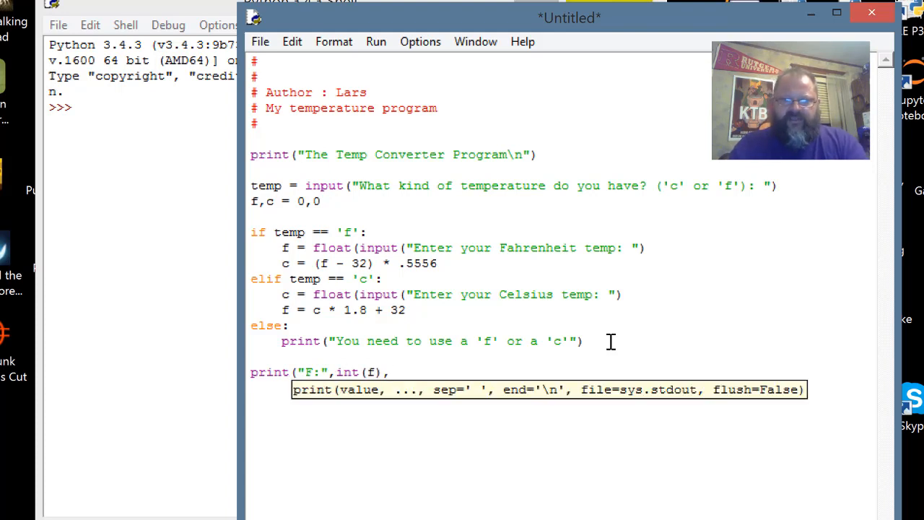
type(",\"")
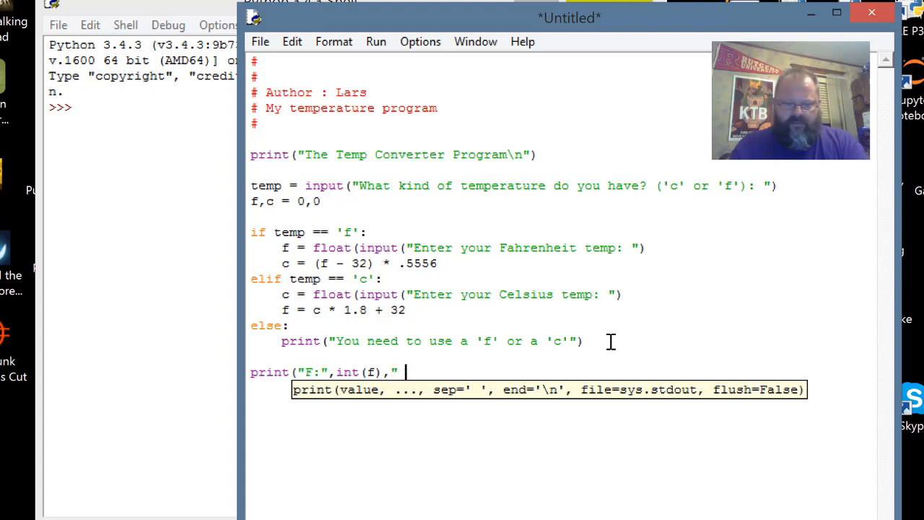
type("C:\"")
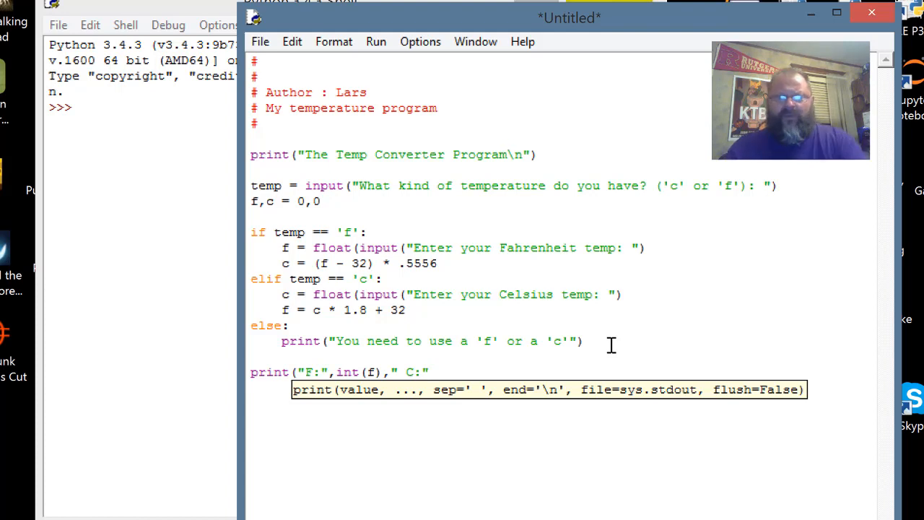
type(",")
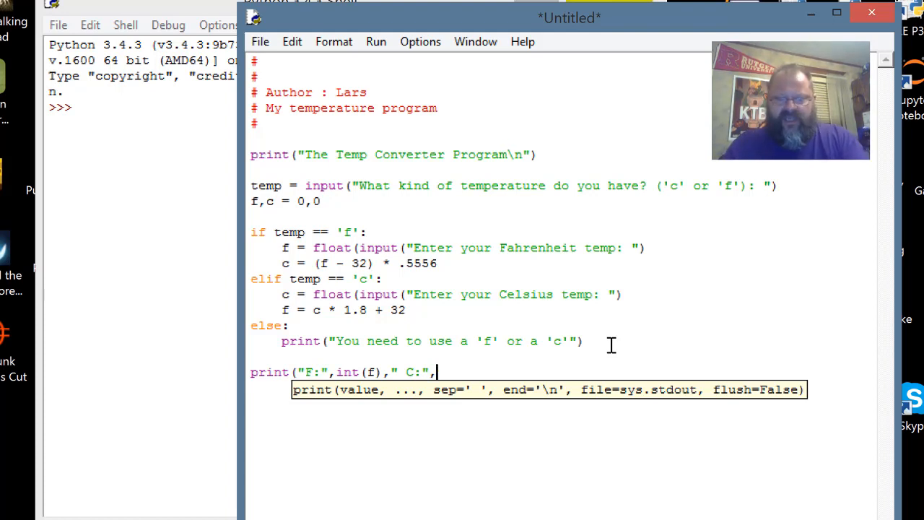
type("int(c))")
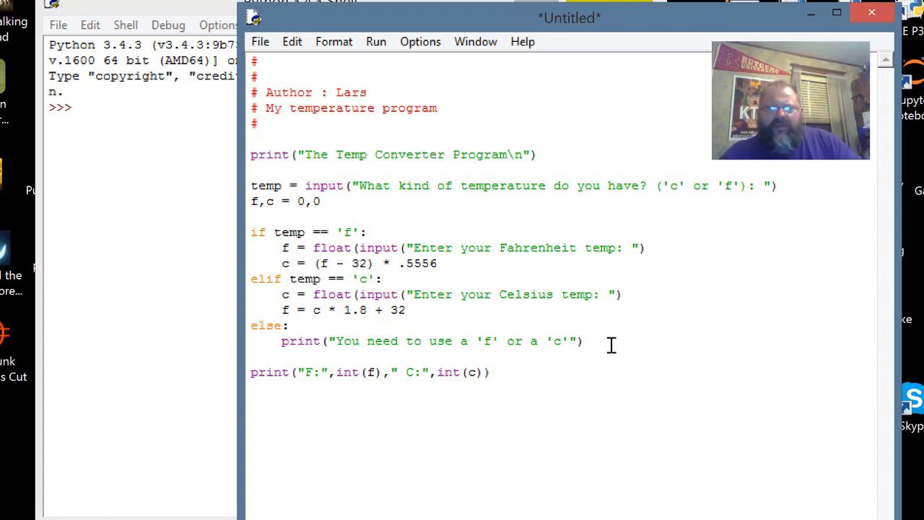
mouse_move(614, 442)
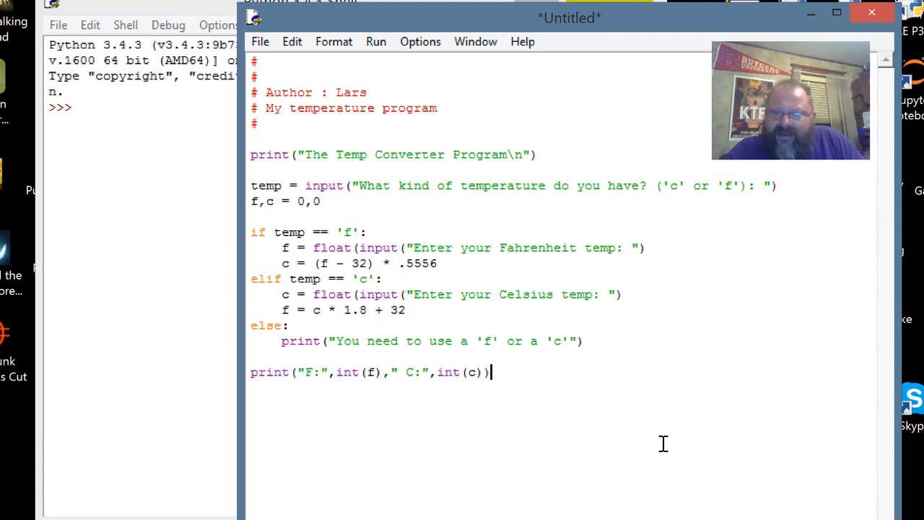
mouse_move(635, 372)
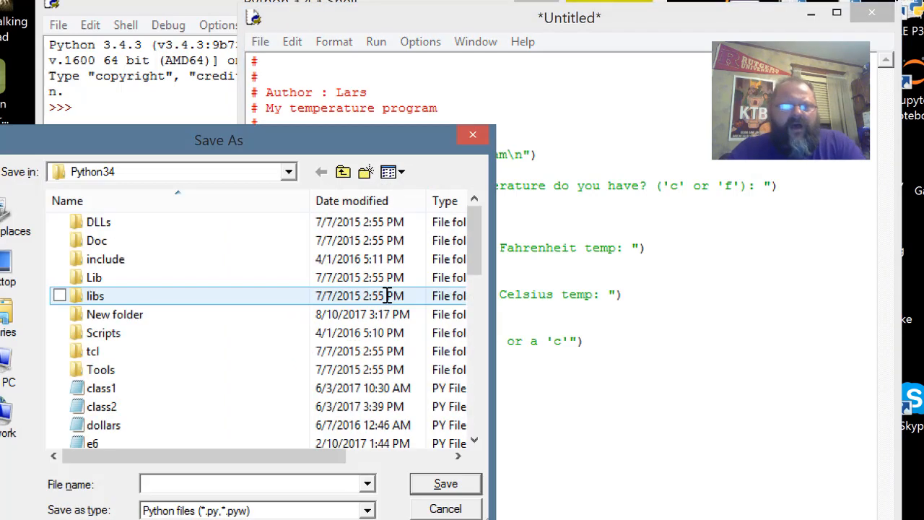
Step: Save the script as temp.py and run it, which raises an invalid syntax error
type("temp")
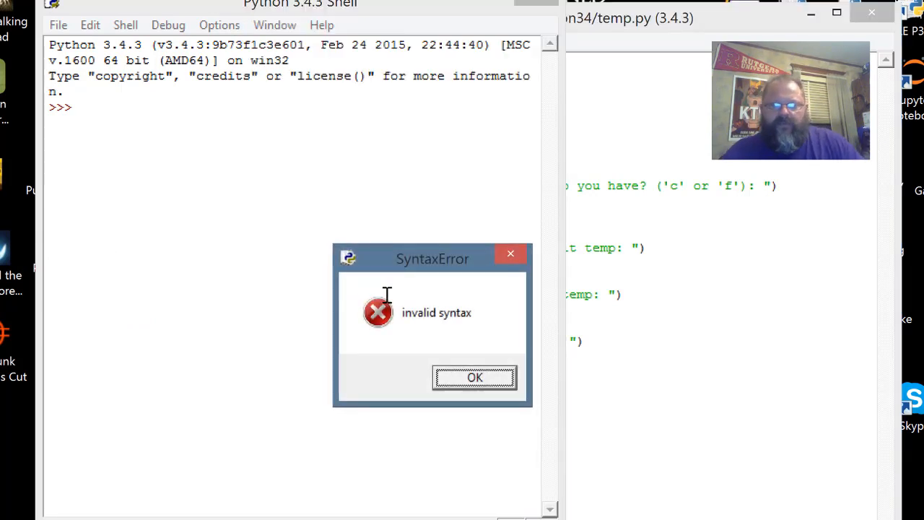
Step: Dismiss the error and add the missing ')' to both float(input(...)) lines
left_click(474, 377)
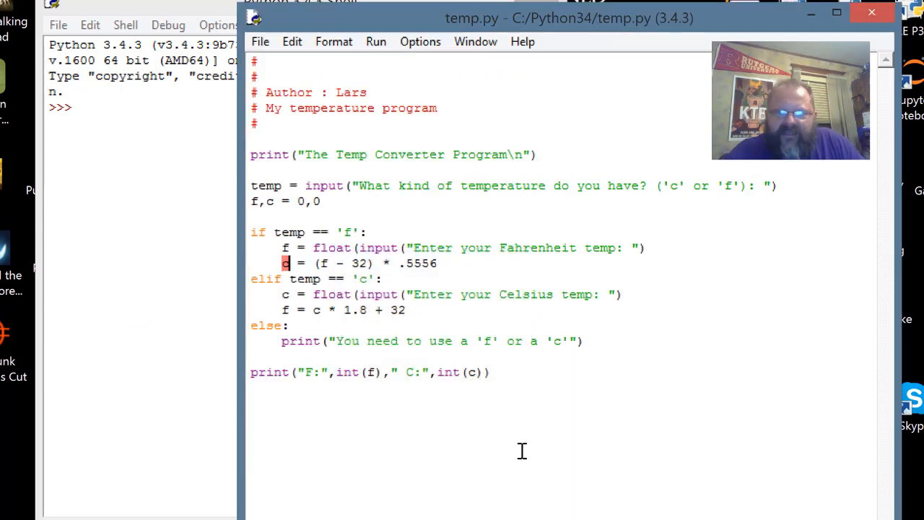
mouse_move(627, 339)
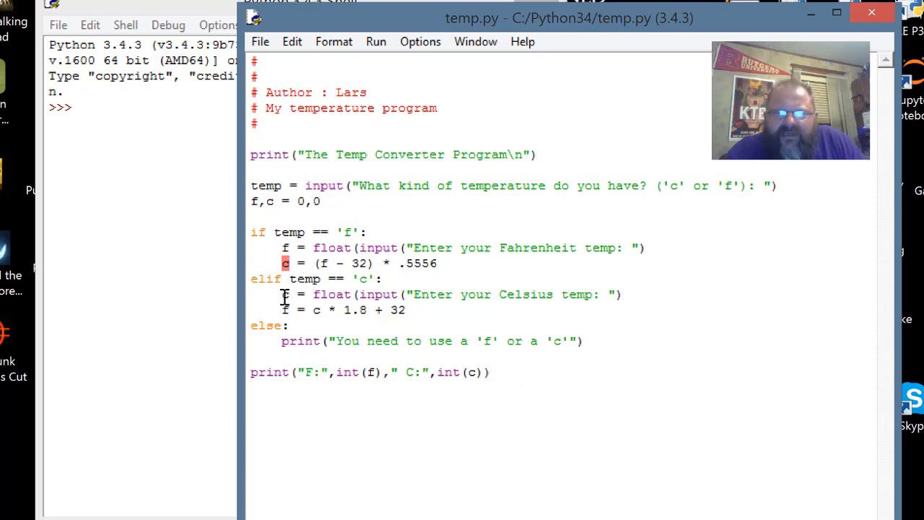
mouse_move(408, 340)
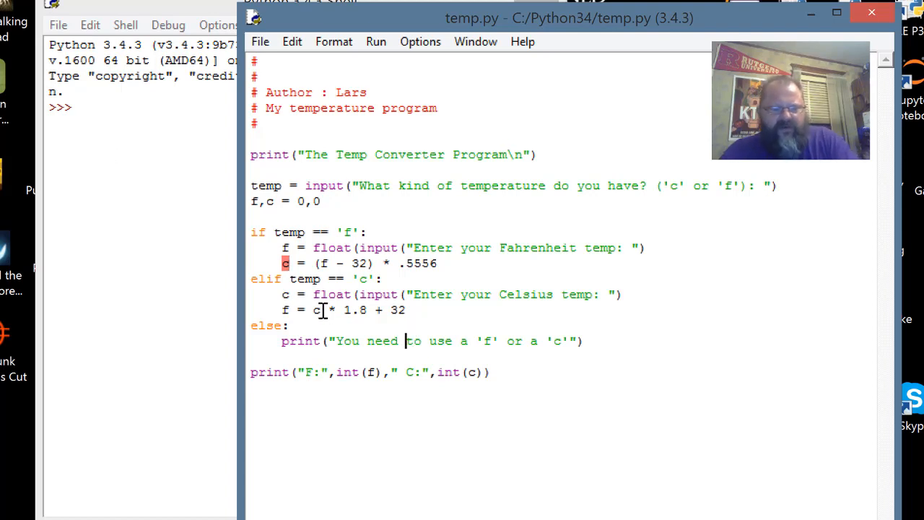
mouse_move(504, 281)
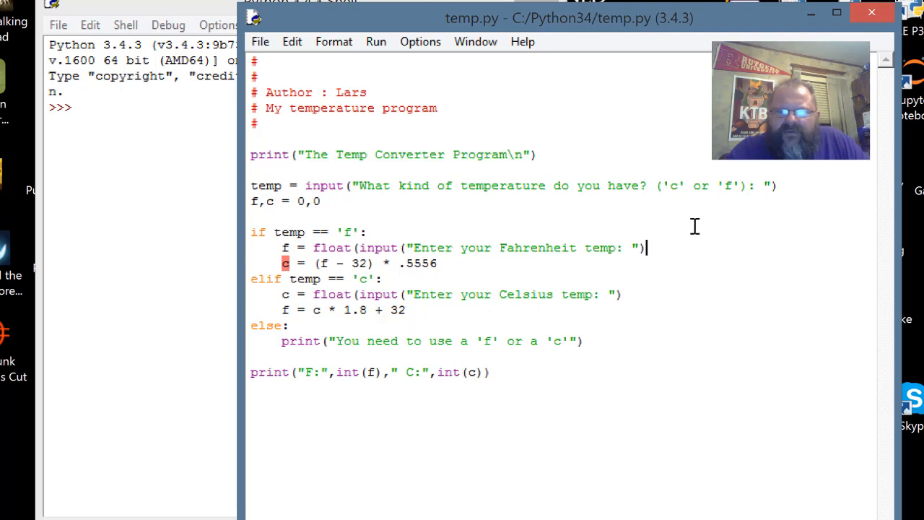
type(")")
key("Return")
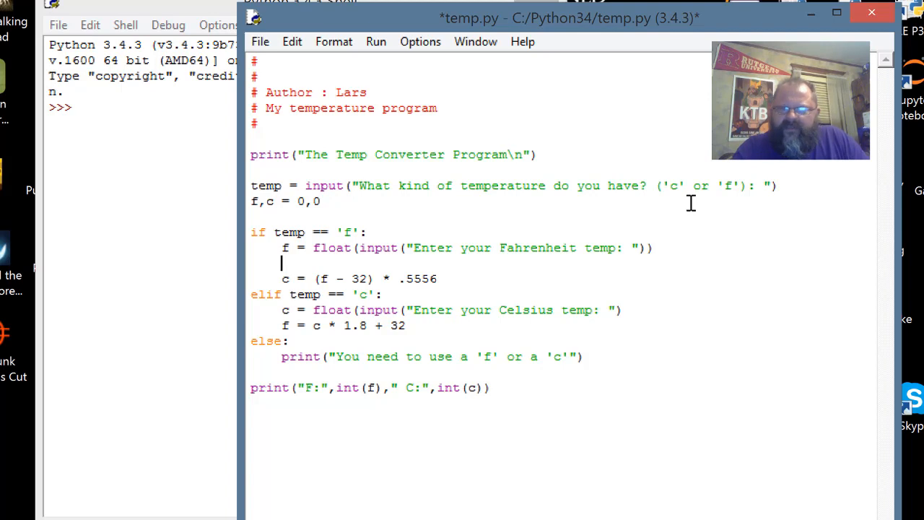
key("Backspace")
type(")")
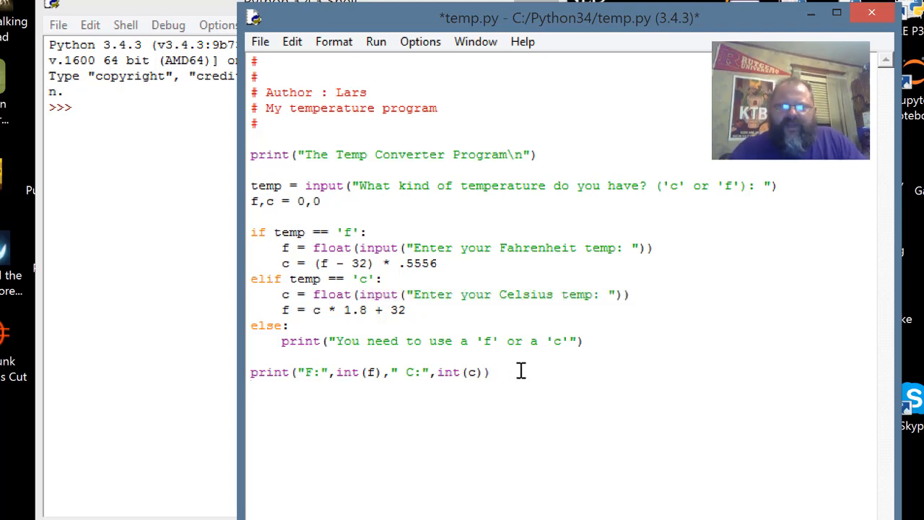
mouse_move(583, 464)
type("f")
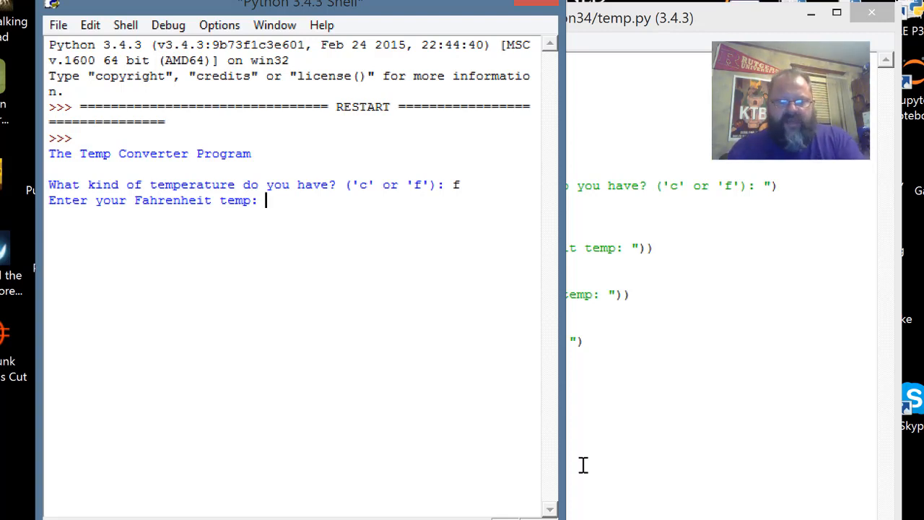
Step: Run the converter with f for 212°F (C 100) and 32°F (C 0)
type("212")
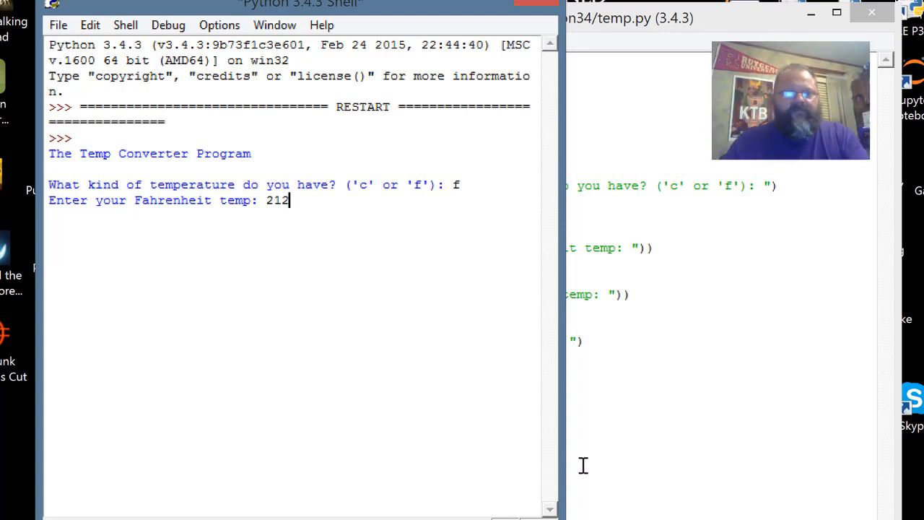
key("Return")
type("f")
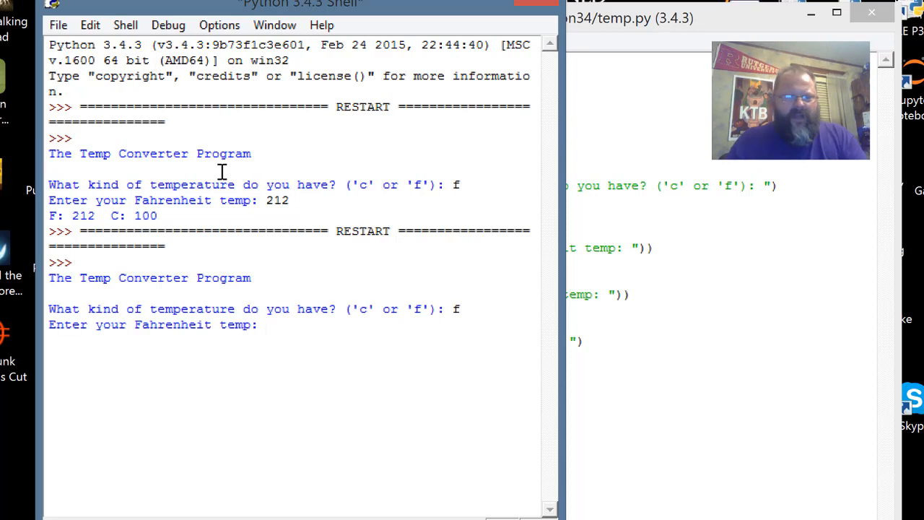
type("32")
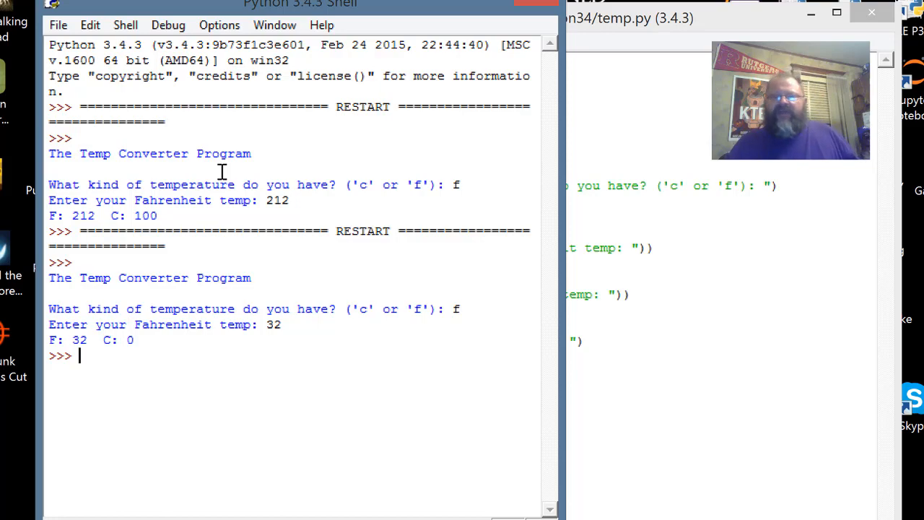
left_click(635, 17)
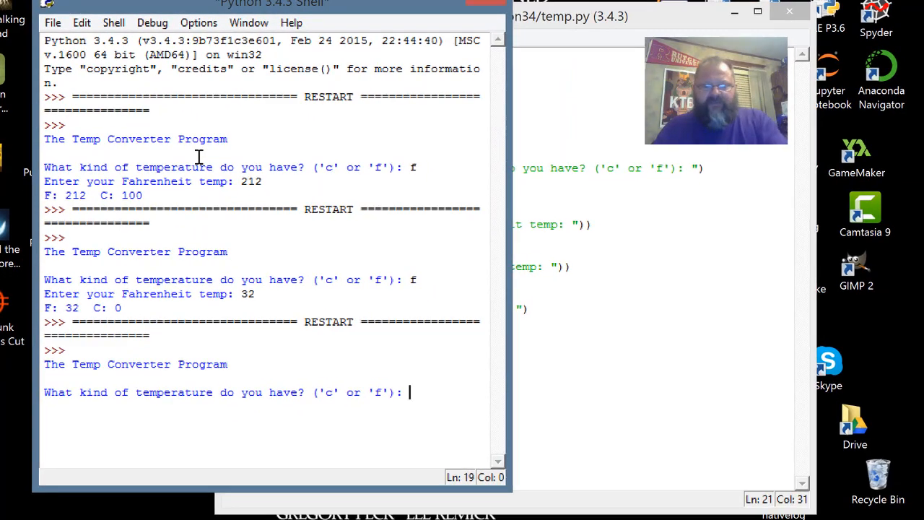
Step: Convert 67°F, 37°C and 100°C in the shell (19 C, 98 F, 212 F), then return to temp.py
type("f")
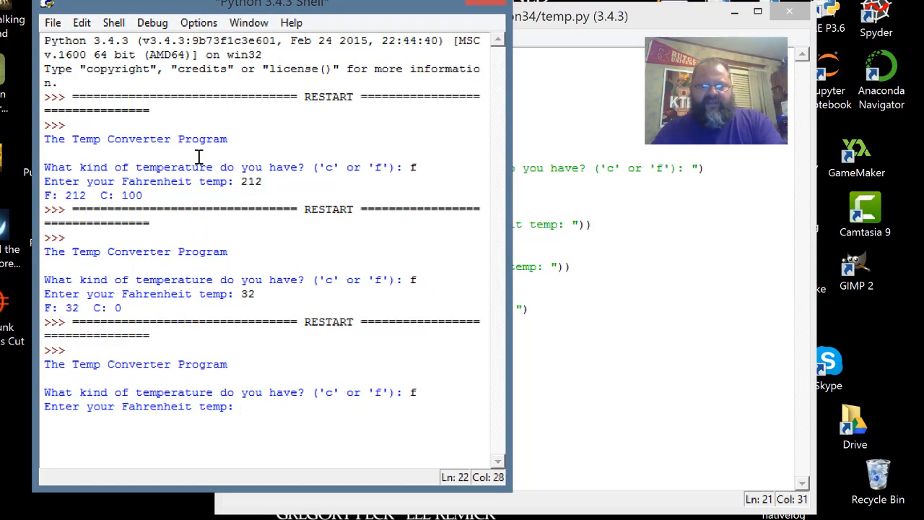
type("67")
type("c")
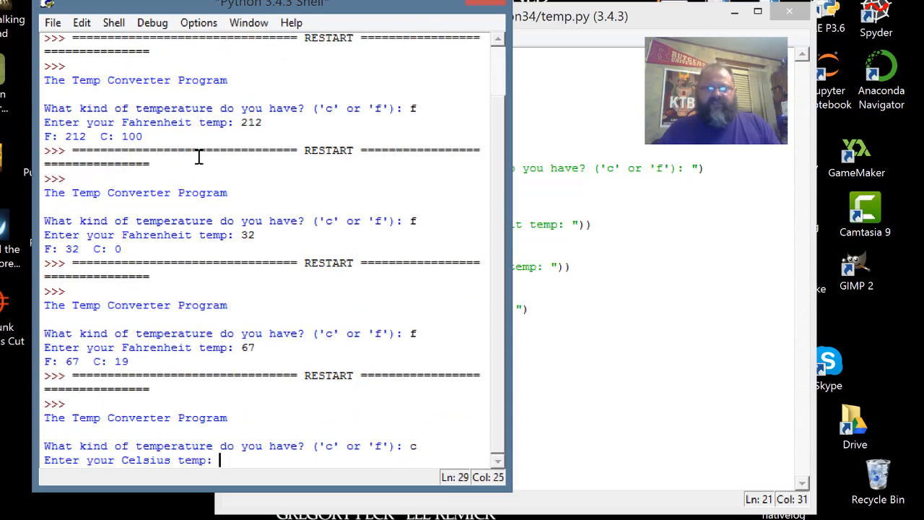
type("37")
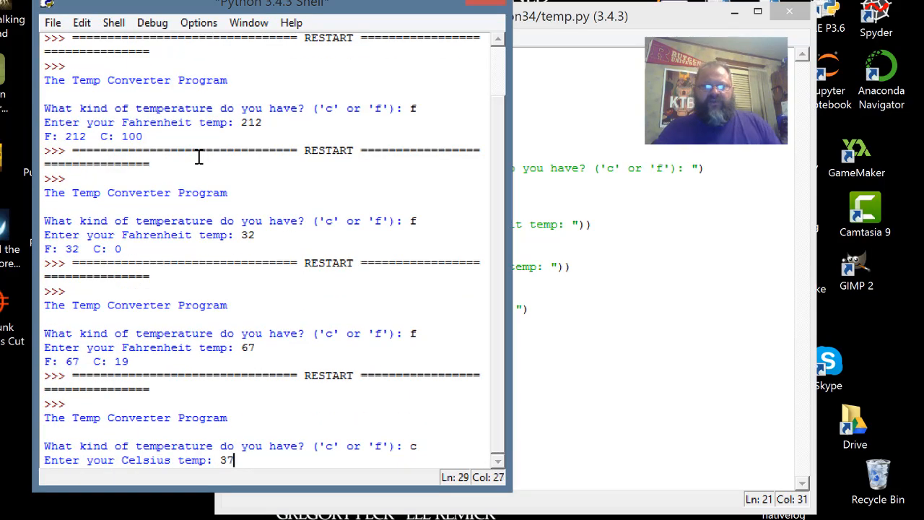
key("Return")
type("c")
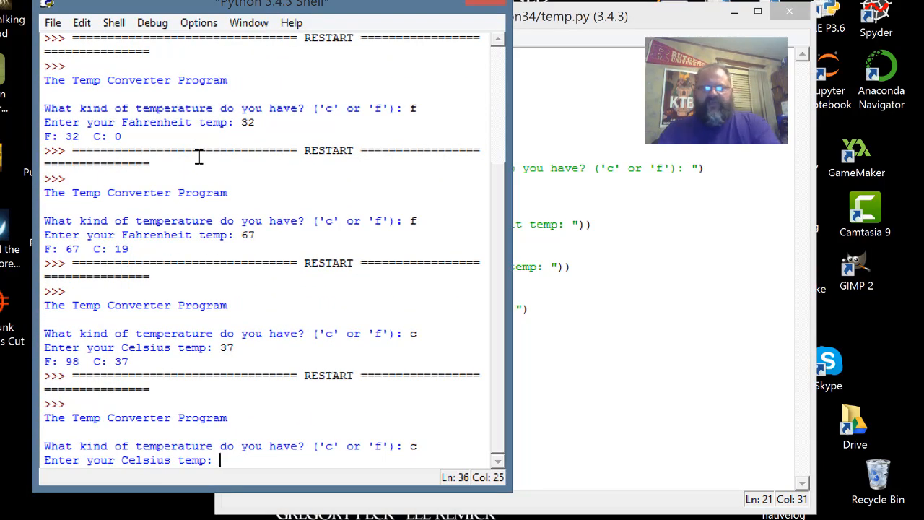
type("100")
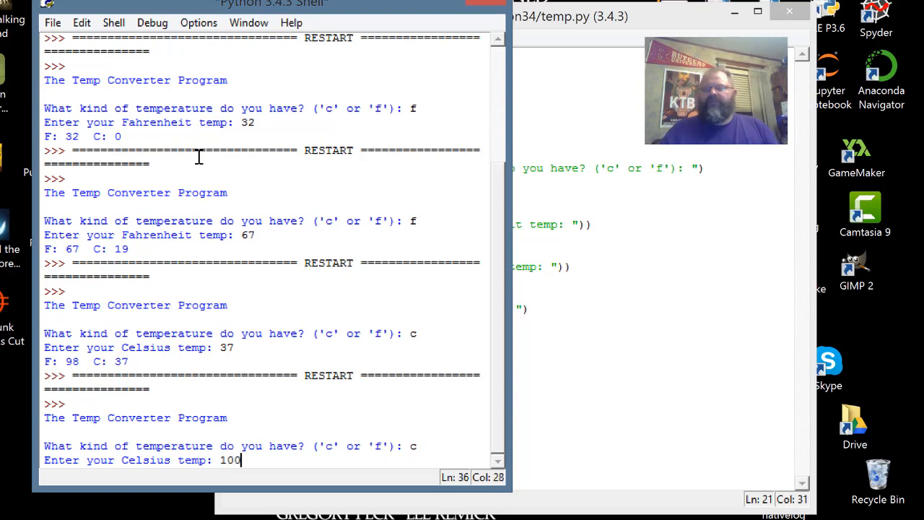
key("Return")
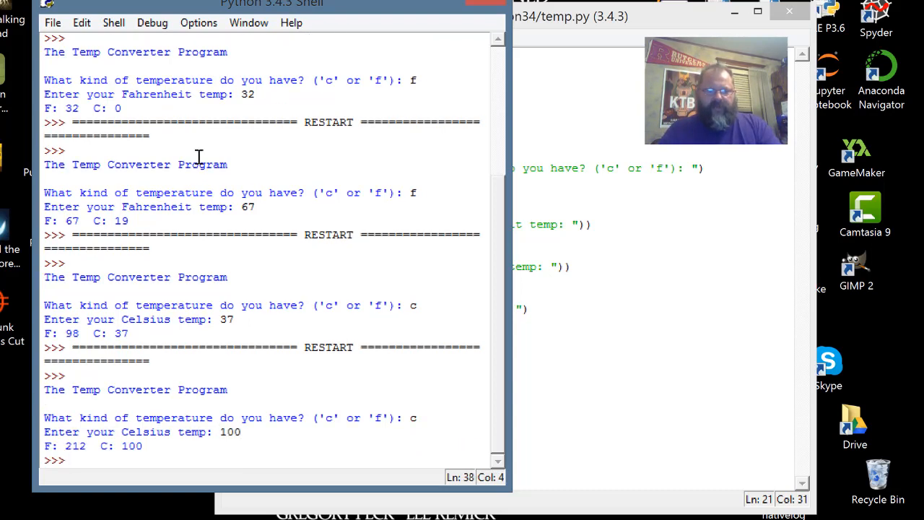
left_click(563, 16)
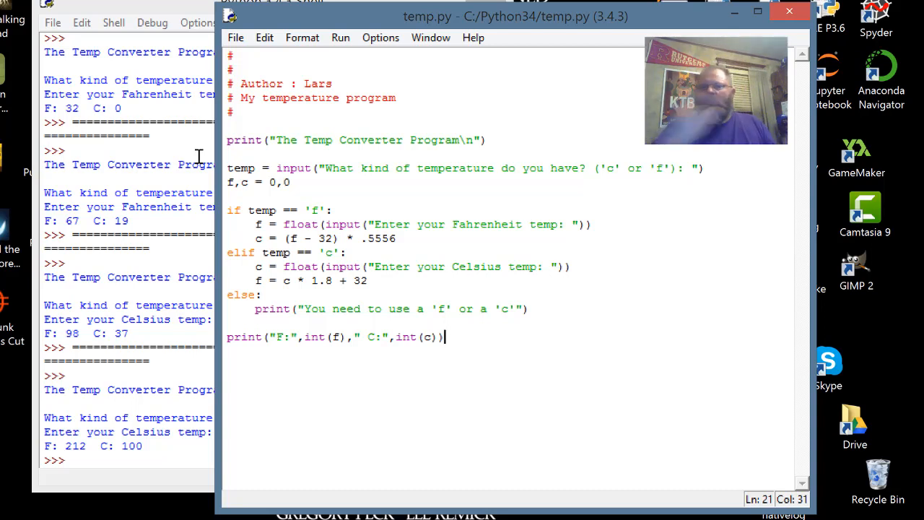
Step: Shorten the prompt and add or 'F' / or 'C' to the if and elif conditions
left_click(586, 167)
type(" or '")
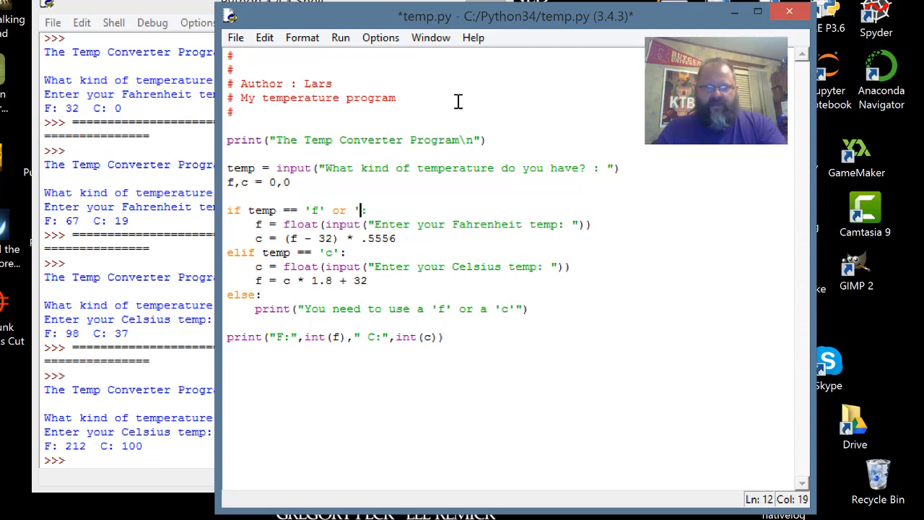
type("F'")
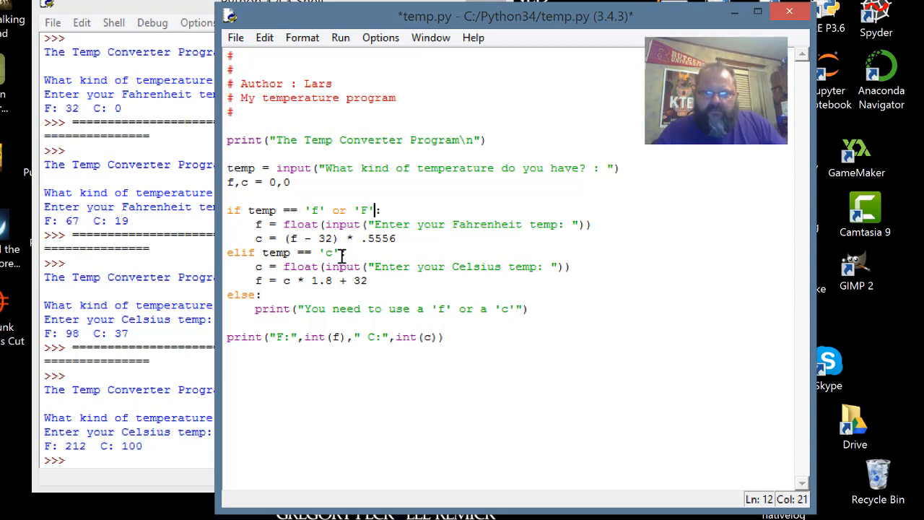
type("or")
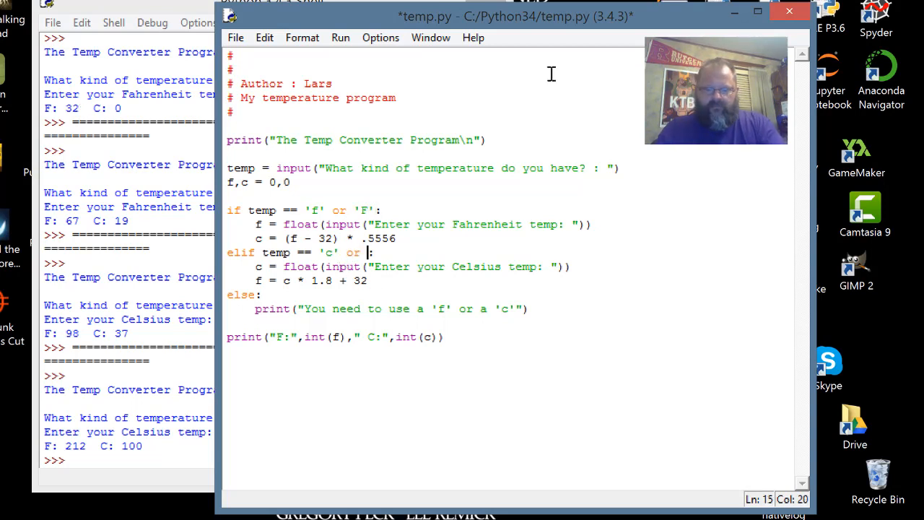
type("C':")
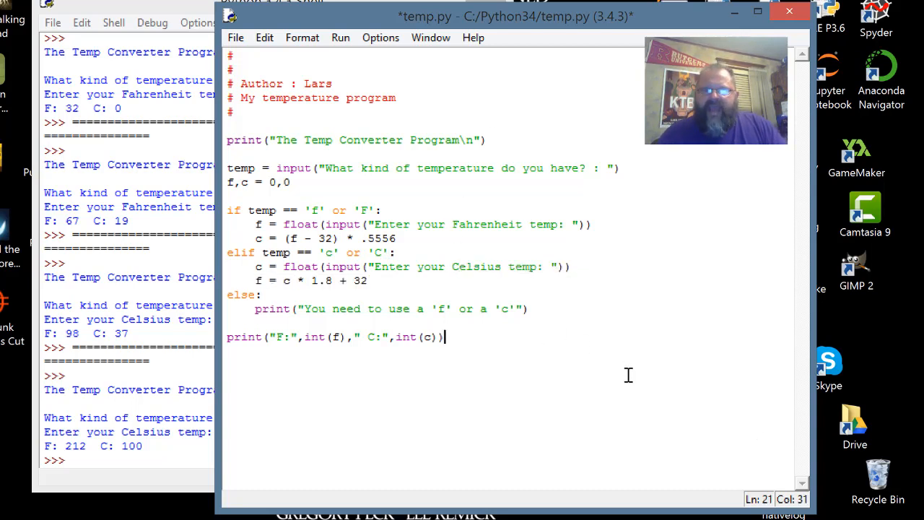
mouse_move(632, 415)
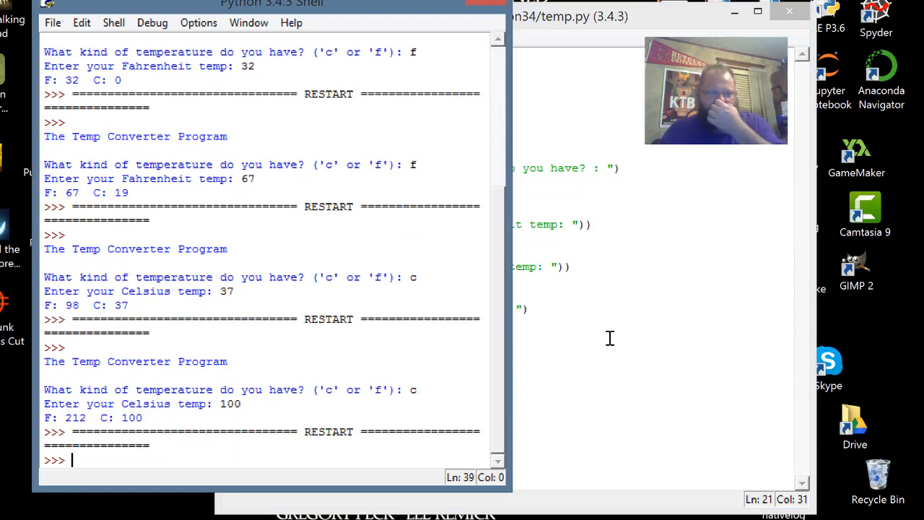
Step: Answer C with 23, getting a Fahrenheit result (C: -5), then inspect temp showing 'C'
type("c")
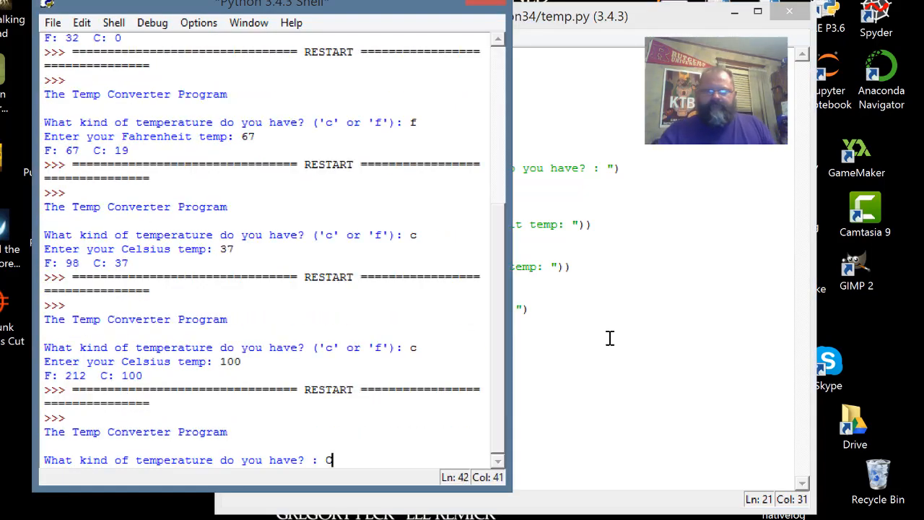
key("Return")
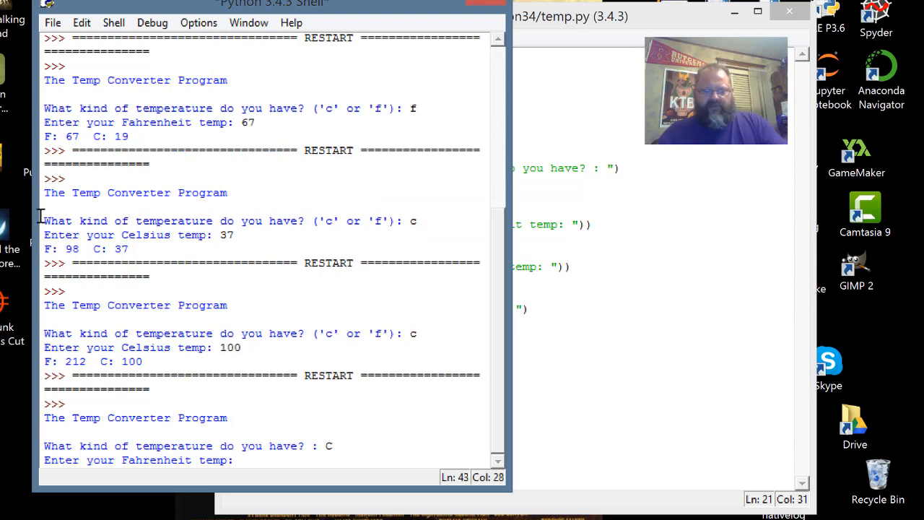
type("23")
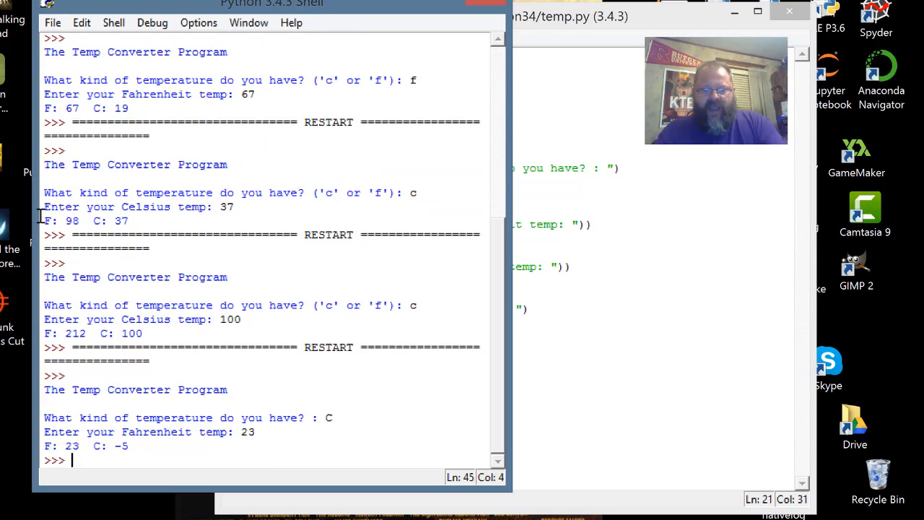
type("temp")
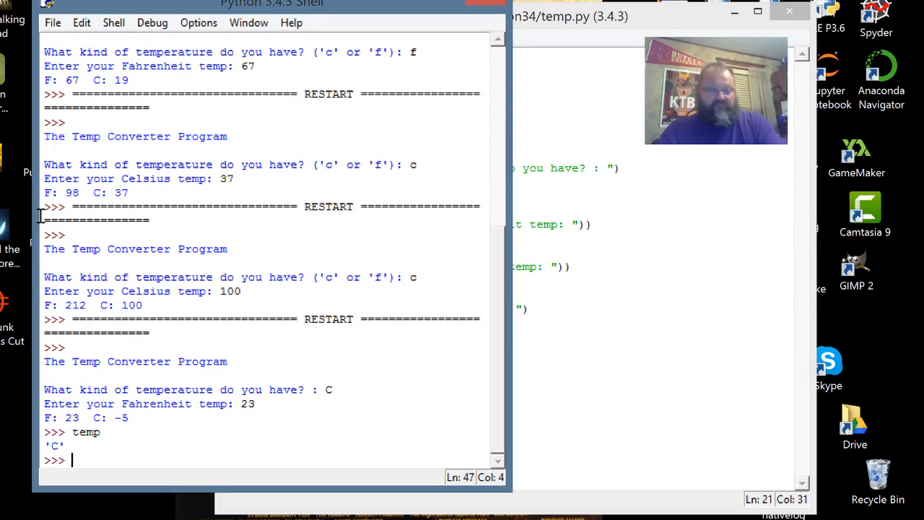
mouse_move(853, 389)
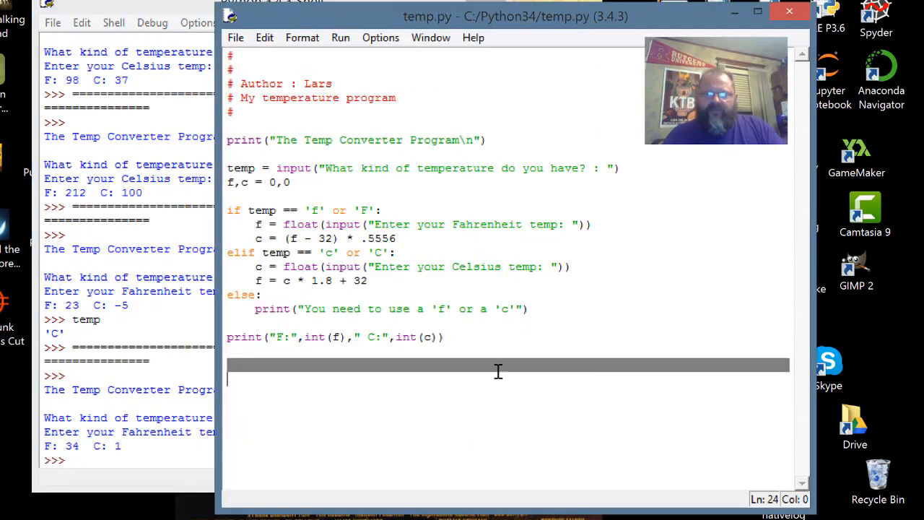
mouse_move(435, 234)
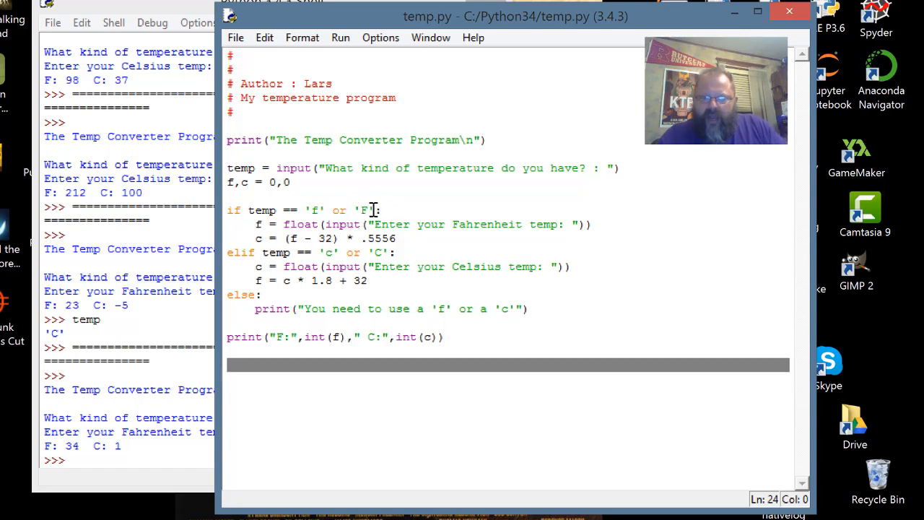
mouse_move(374, 209)
type("temp ")
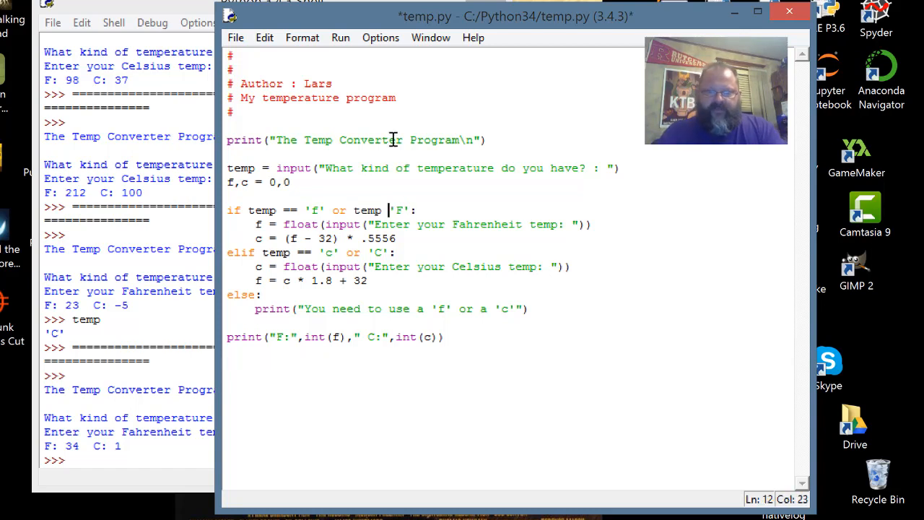
Step: Rewrite the conditions as temp == 'f' or temp == 'F' and temp == 'c' or temp == 'C'
type("==")
left_click(509, 252)
type("temp == ")
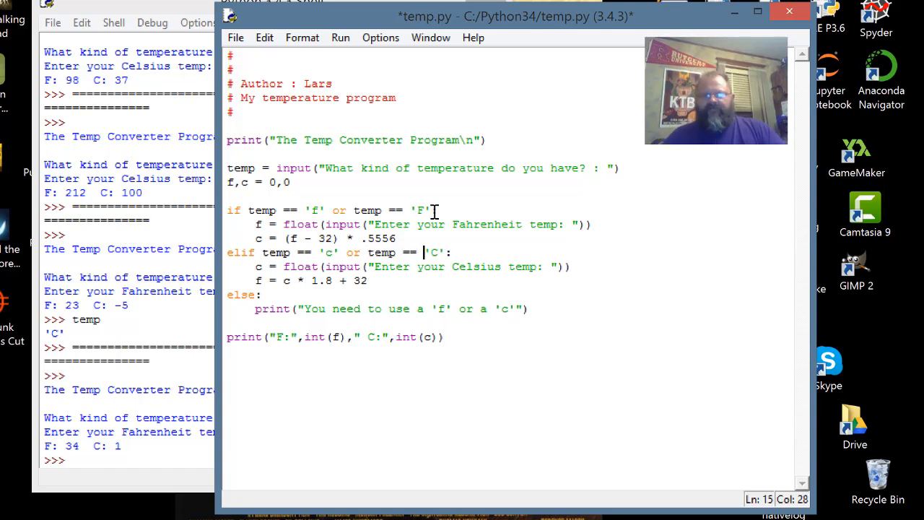
mouse_move(523, 284)
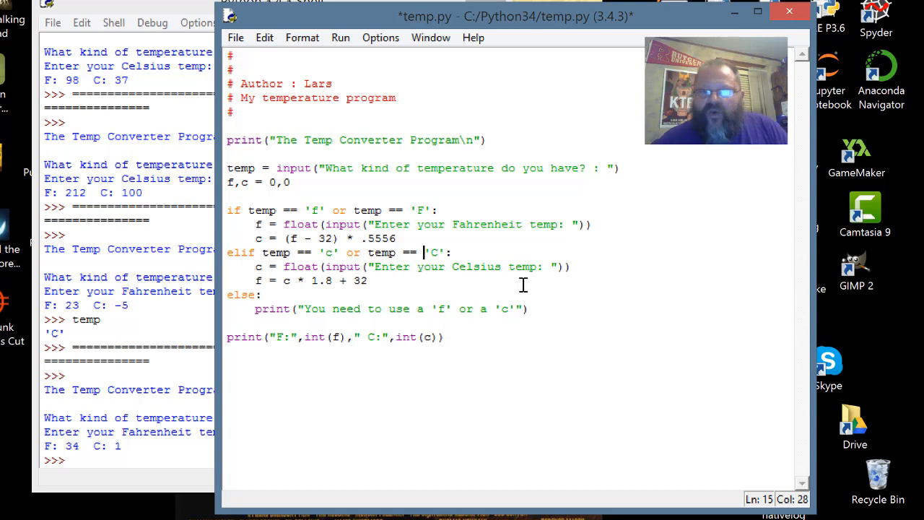
mouse_move(361, 182)
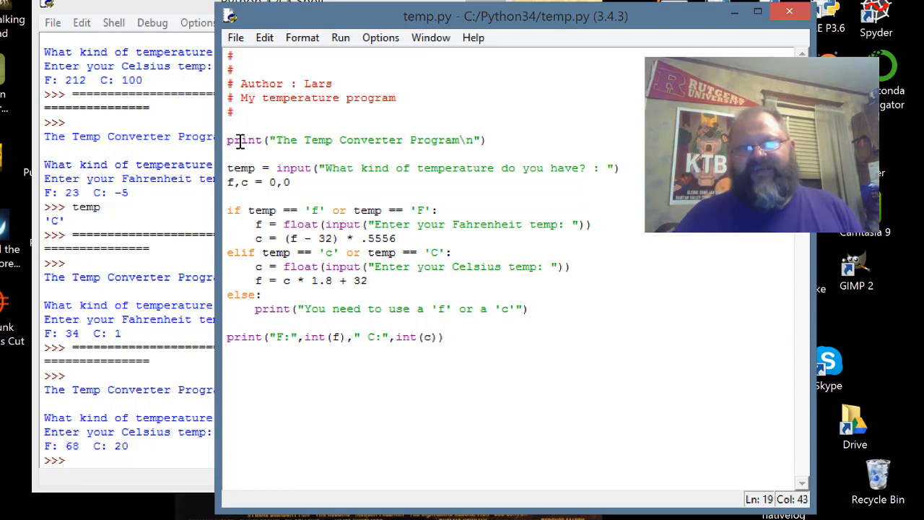
left_click(528, 308)
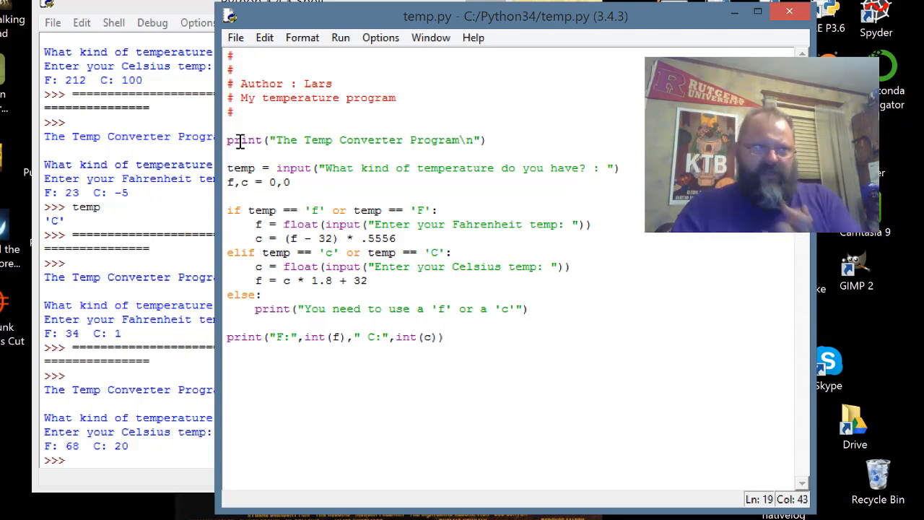
left_click(528, 308)
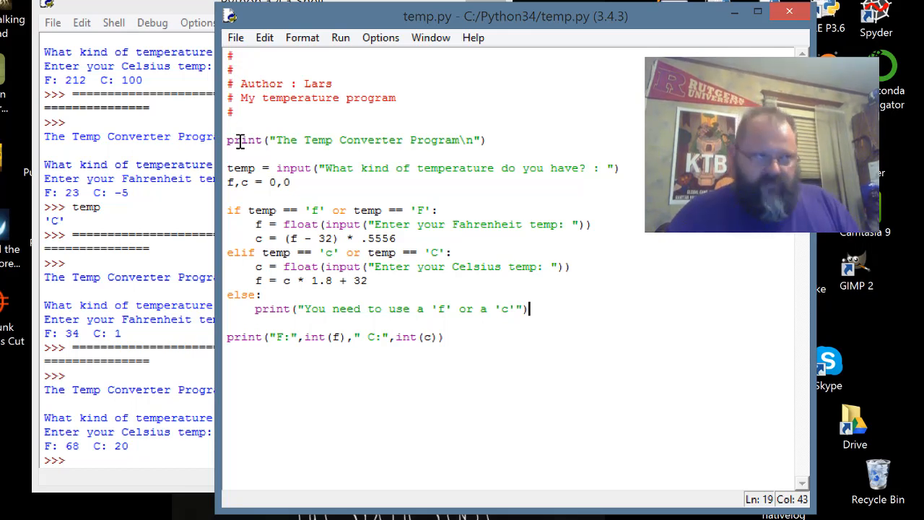
mouse_move(653, 311)
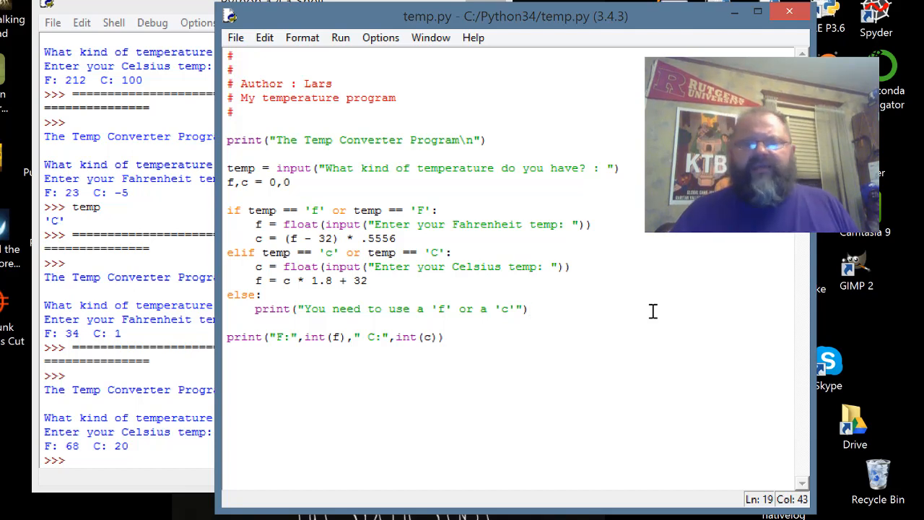
left_click(527, 308)
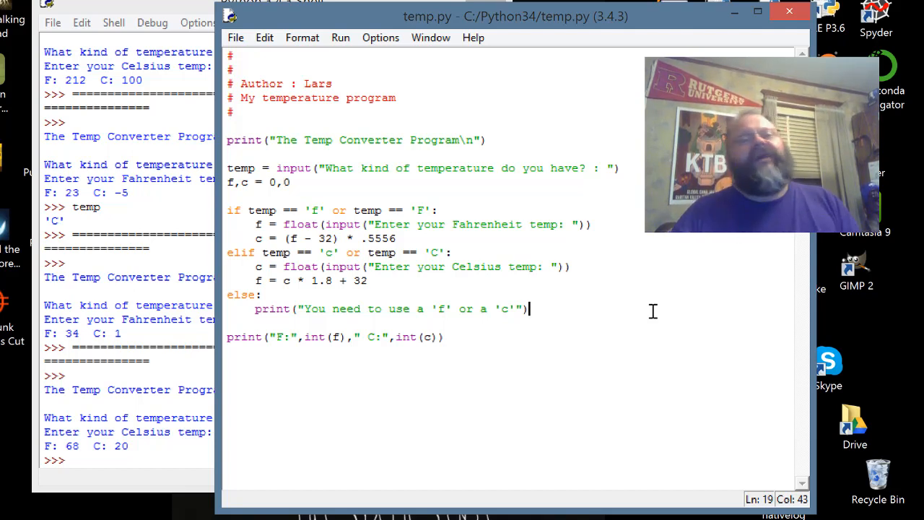